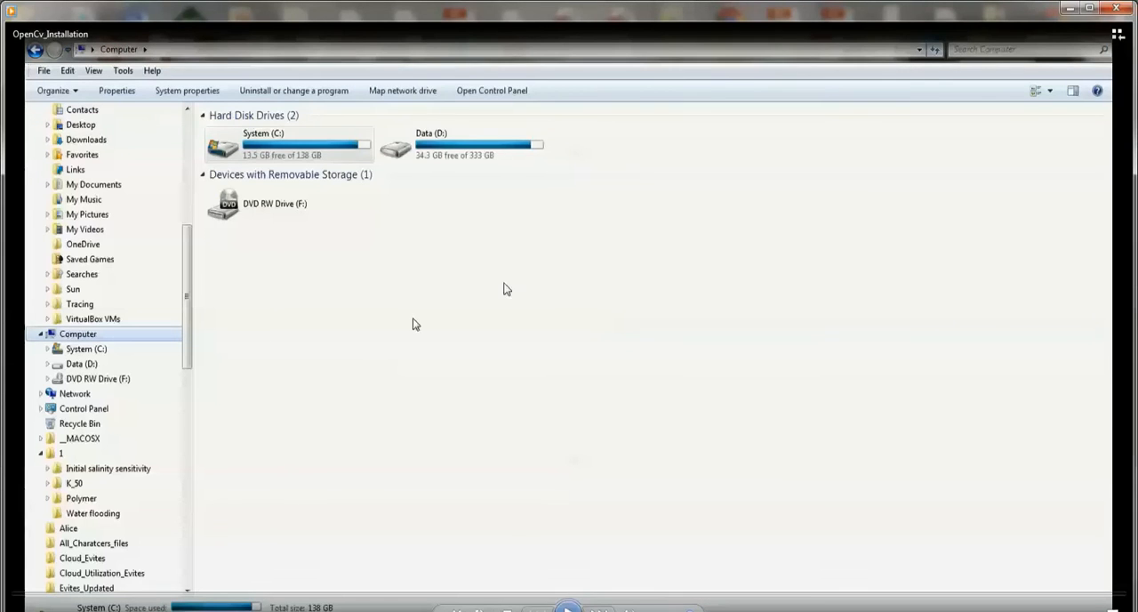
{"action": "mouse_move", "coordinate": [336, 216]}
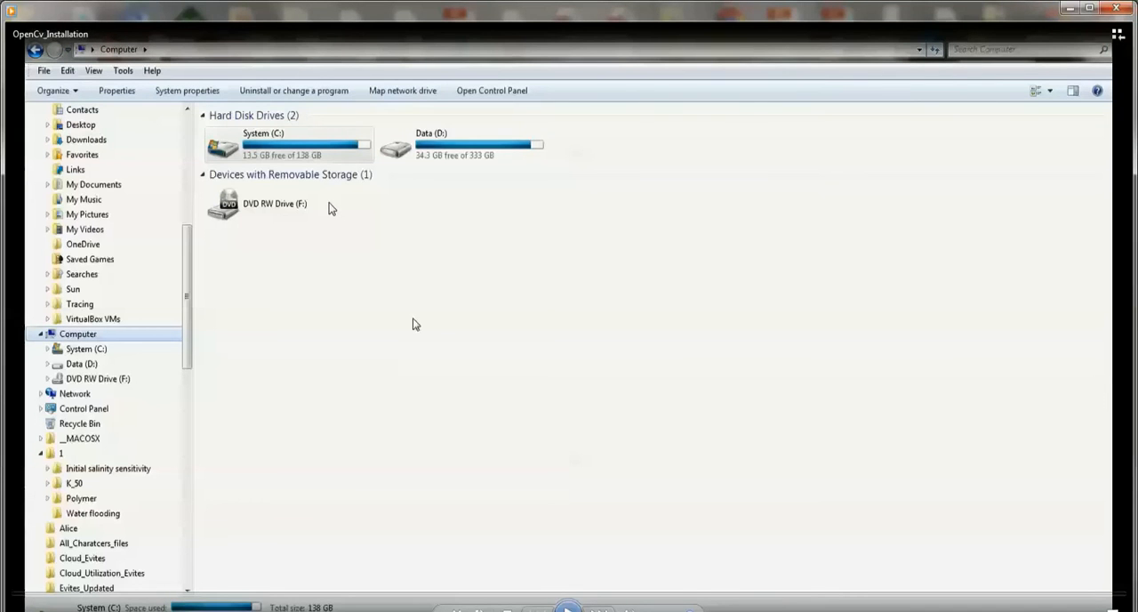
{"action": "mouse_move", "coordinate": [285, 142]}
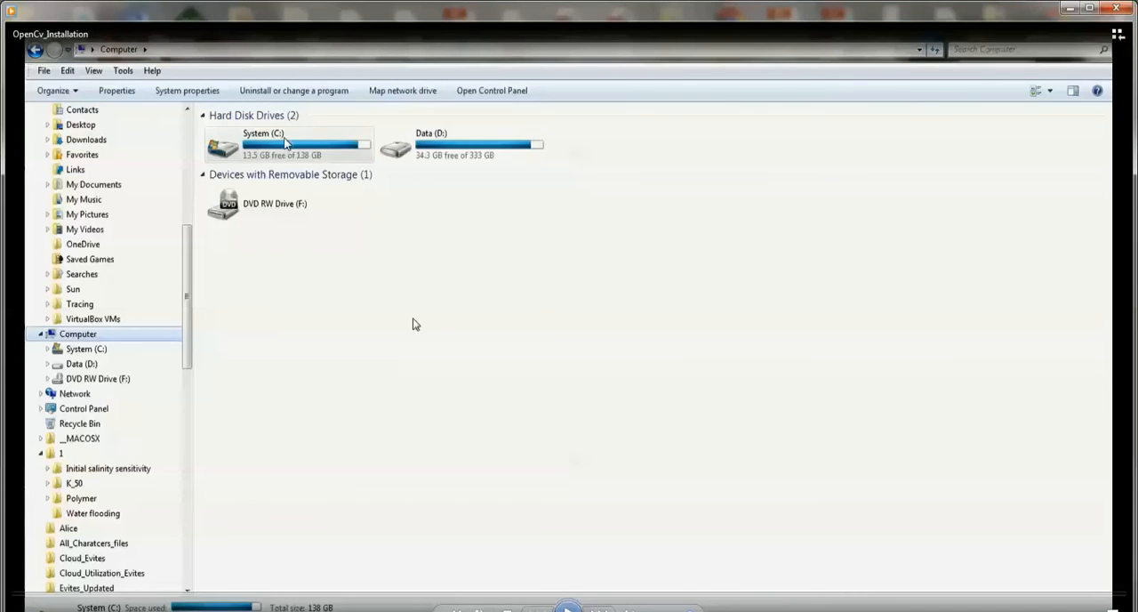
{"action": "mouse_move", "coordinate": [410, 366]}
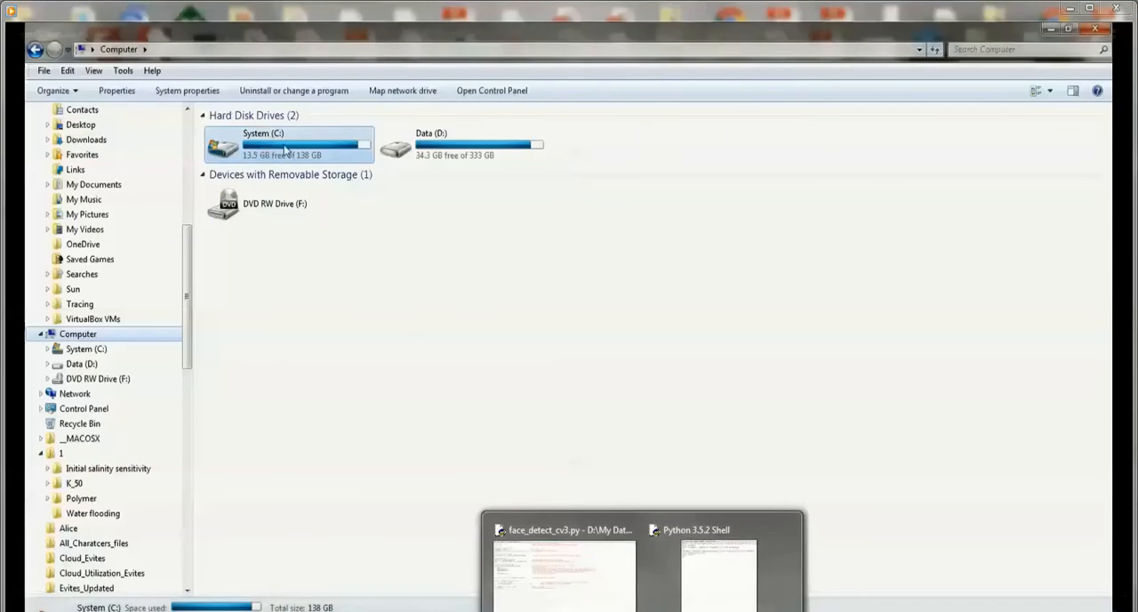
Browse C:\Users\<user>\AppData\Local\Programs\Python\Python35-32\Scripts in Explorer.
{"action": "double_click", "coordinate": [306, 144]}
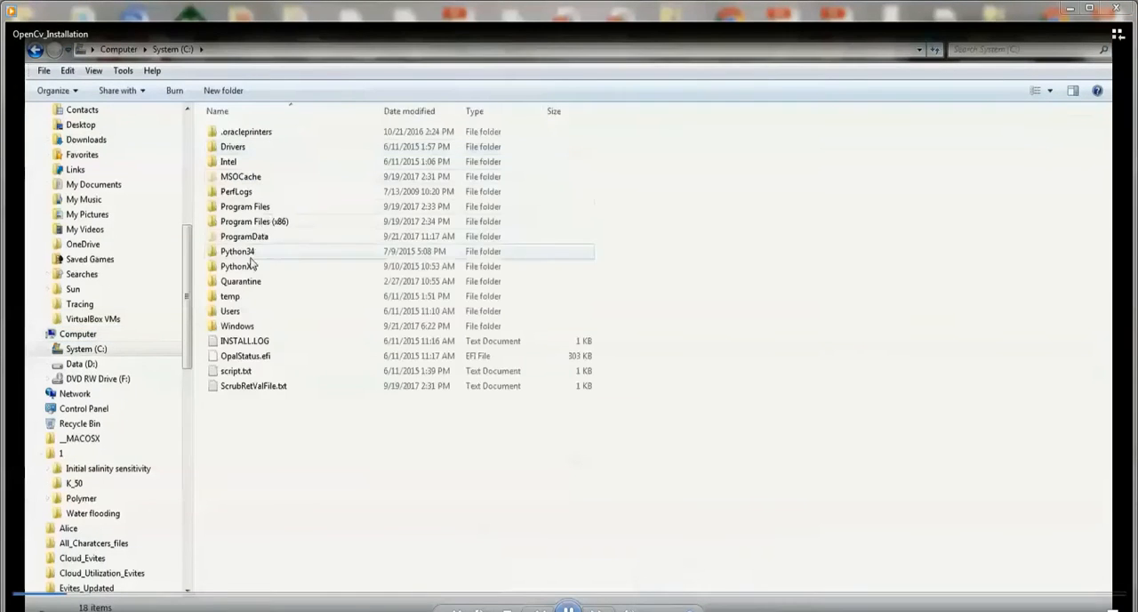
{"action": "double_click", "coordinate": [230, 310]}
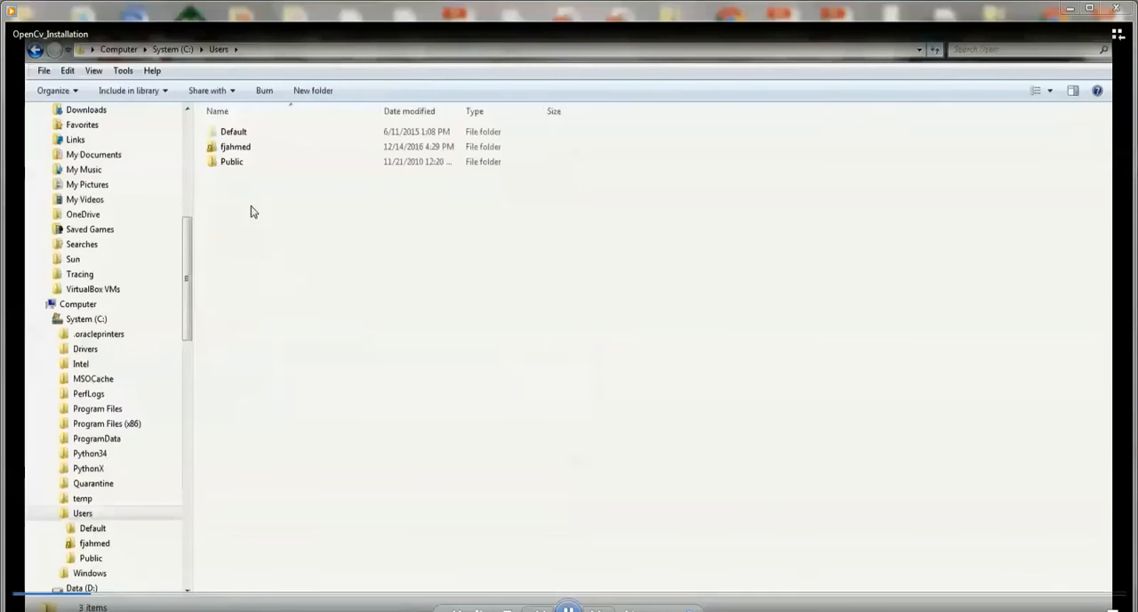
{"action": "double_click", "coordinate": [236, 146]}
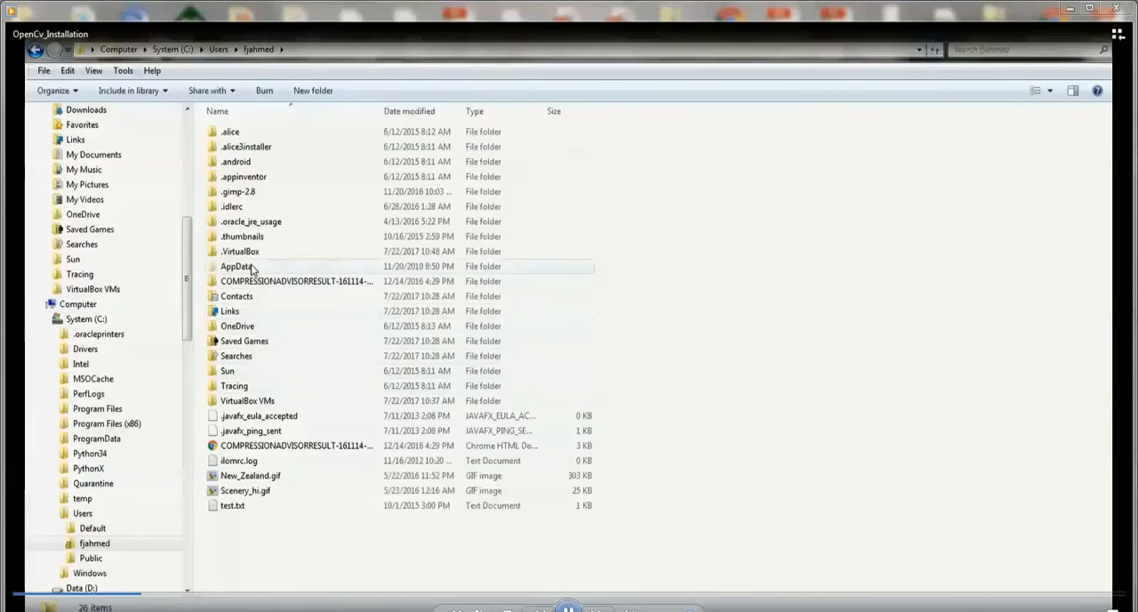
{"action": "double_click", "coordinate": [235, 265]}
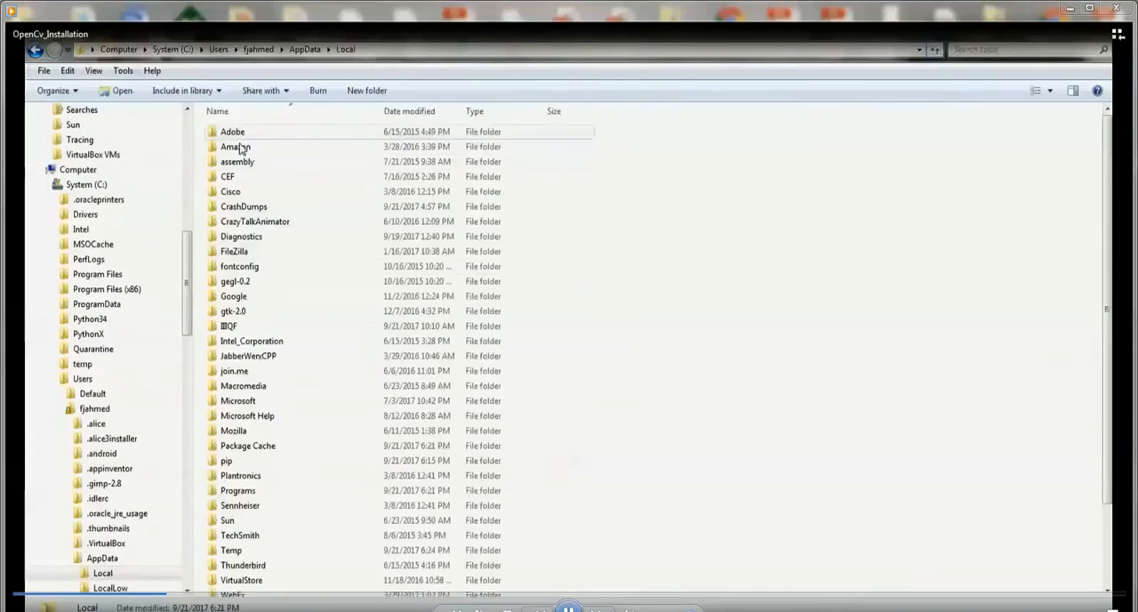
{"action": "double_click", "coordinate": [238, 490]}
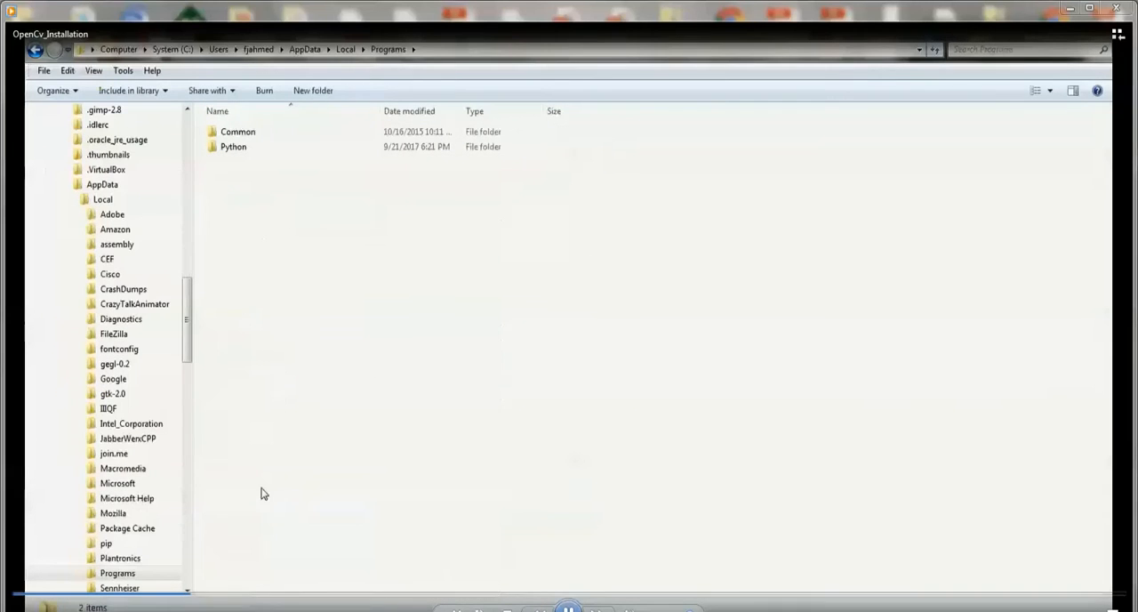
{"action": "double_click", "coordinate": [233, 146]}
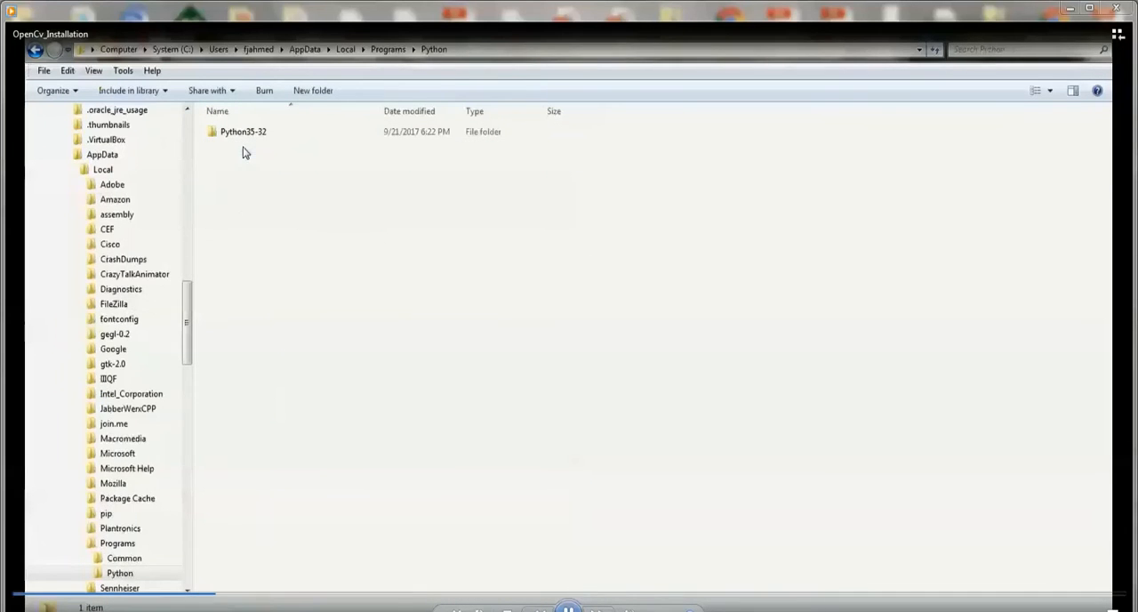
{"action": "left_click", "coordinate": [243, 131]}
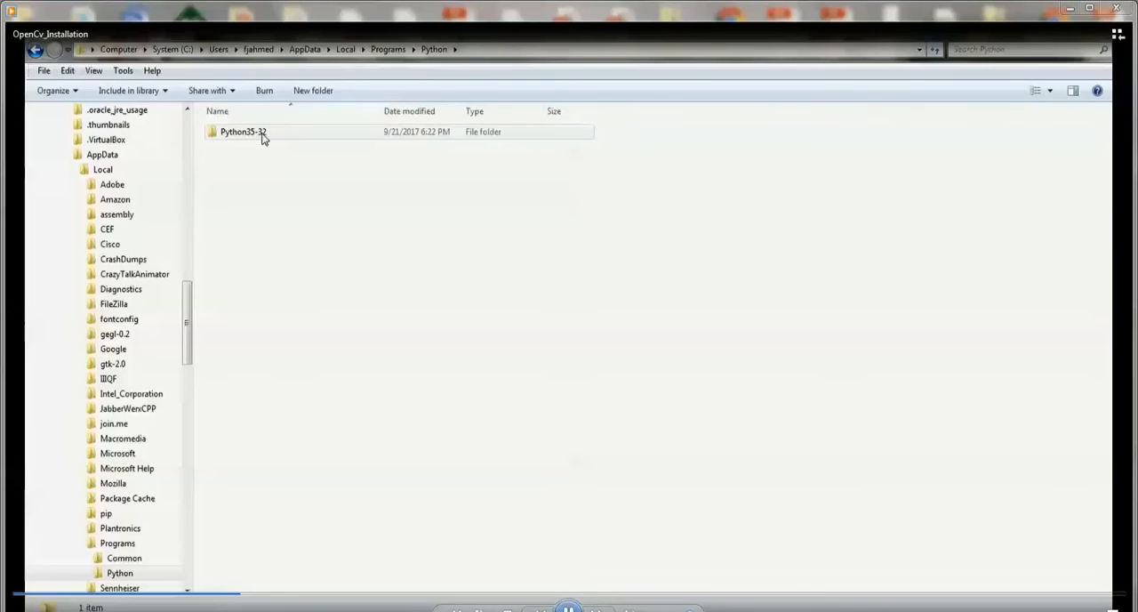
{"action": "double_click", "coordinate": [243, 131]}
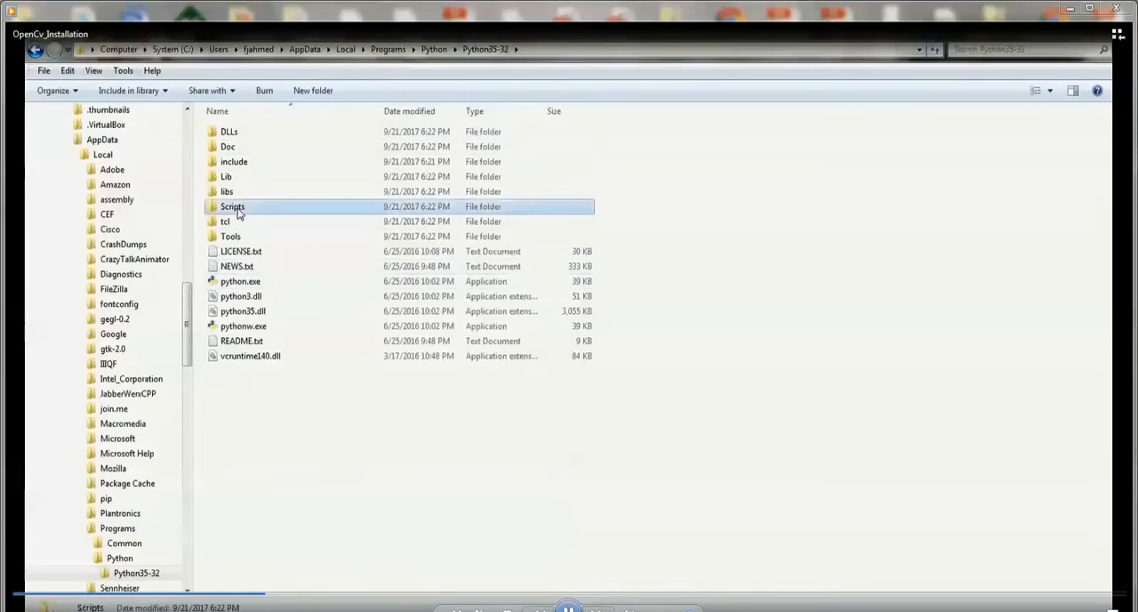
{"action": "double_click", "coordinate": [232, 206]}
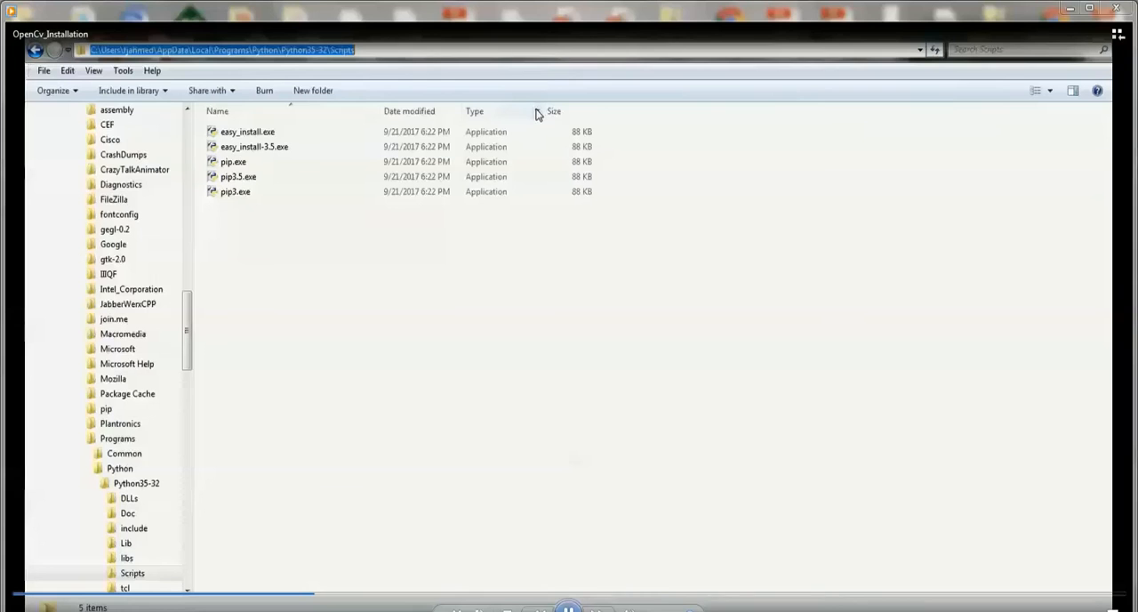
Open a Command Prompt from the Scripts folder and run 'pip install opencv-python'.
{"action": "type", "text": "cmd"}
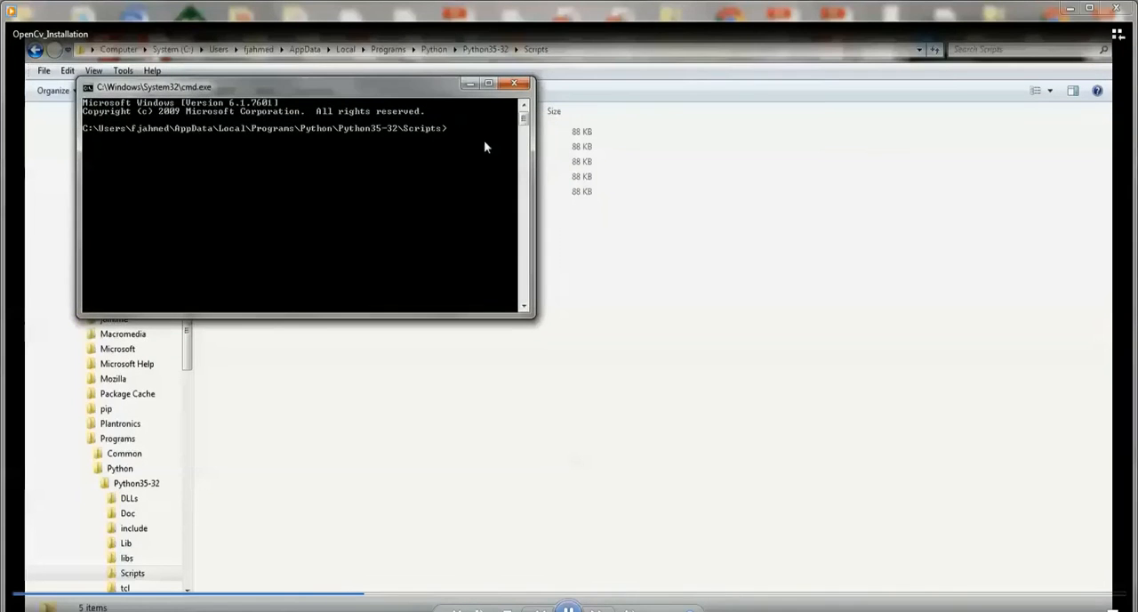
{"action": "left_click", "coordinate": [488, 83]}
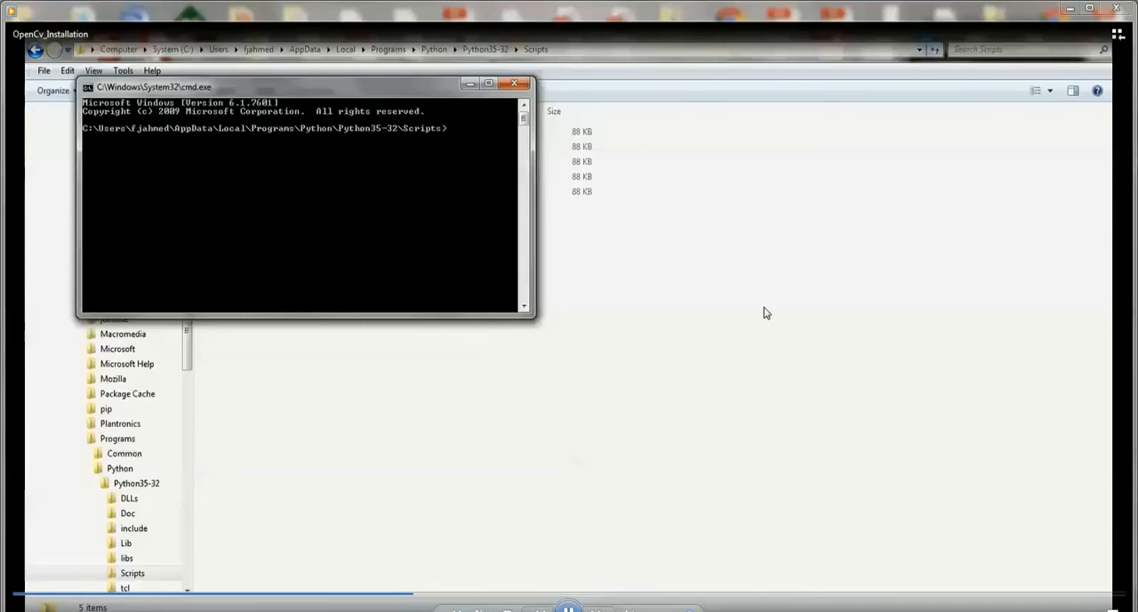
{"action": "type", "text": "pip ins"}
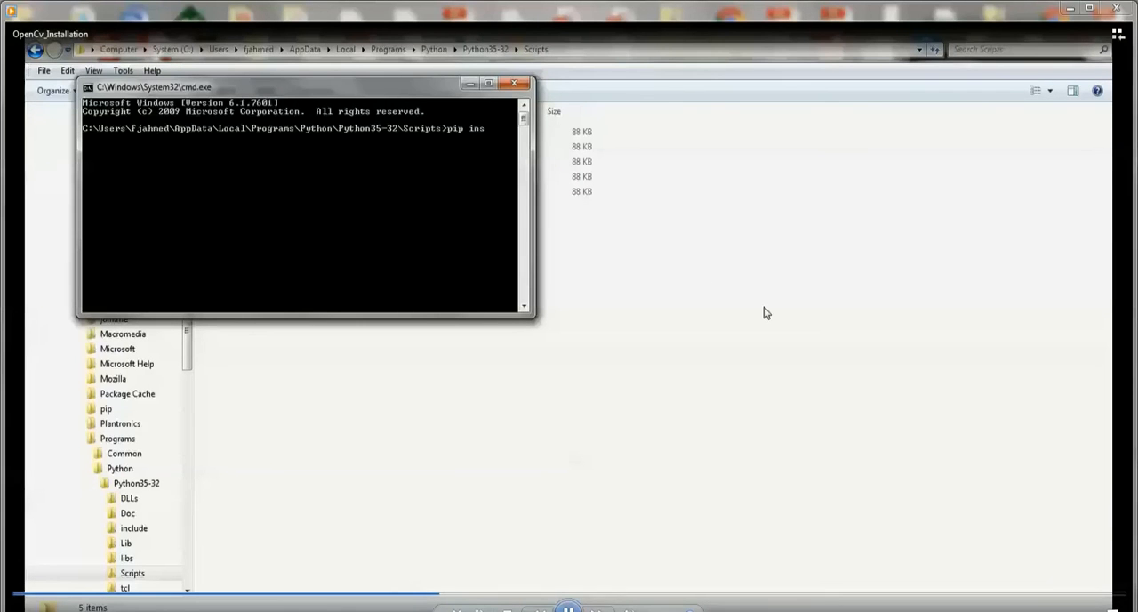
{"action": "type", "text": "tall opencv-pyth"}
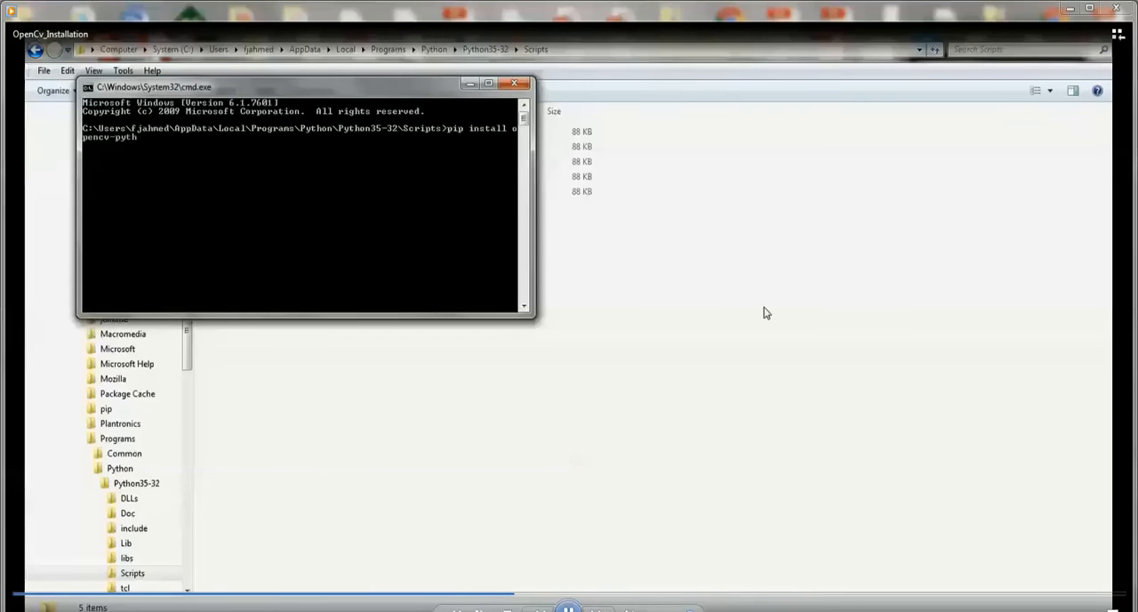
{"action": "type", "text": "on"}
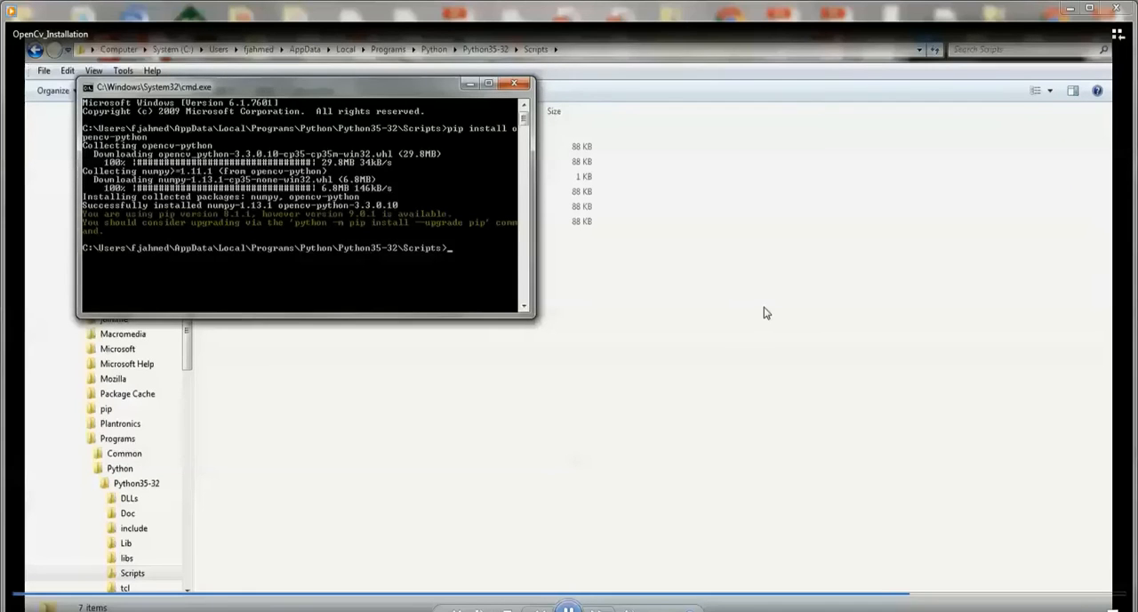
{"action": "mouse_move", "coordinate": [236, 227]}
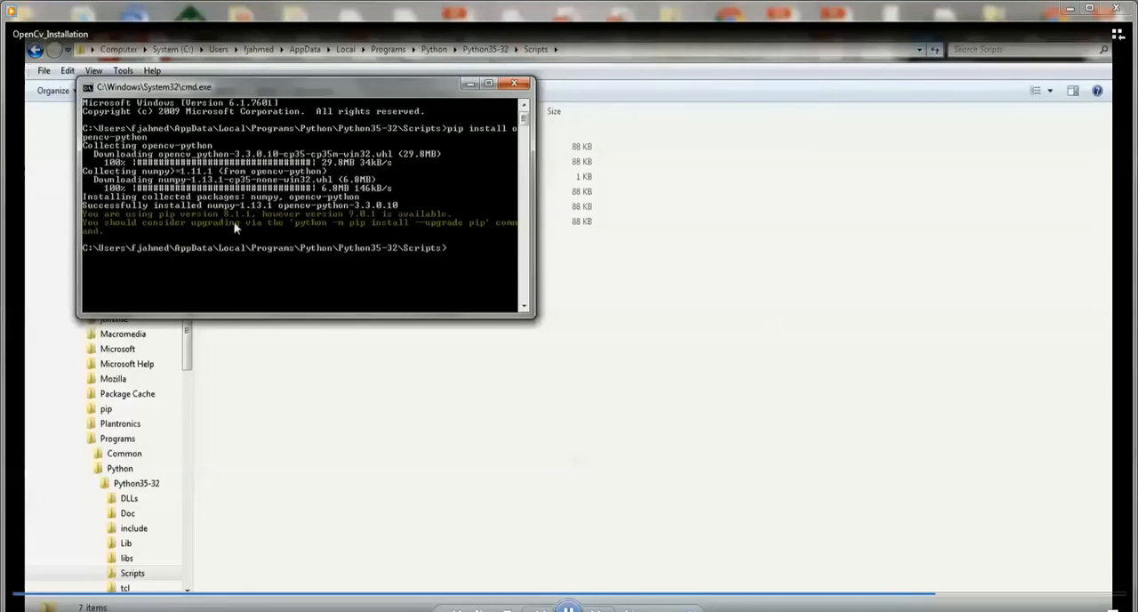
{"action": "mouse_move", "coordinate": [197, 151]}
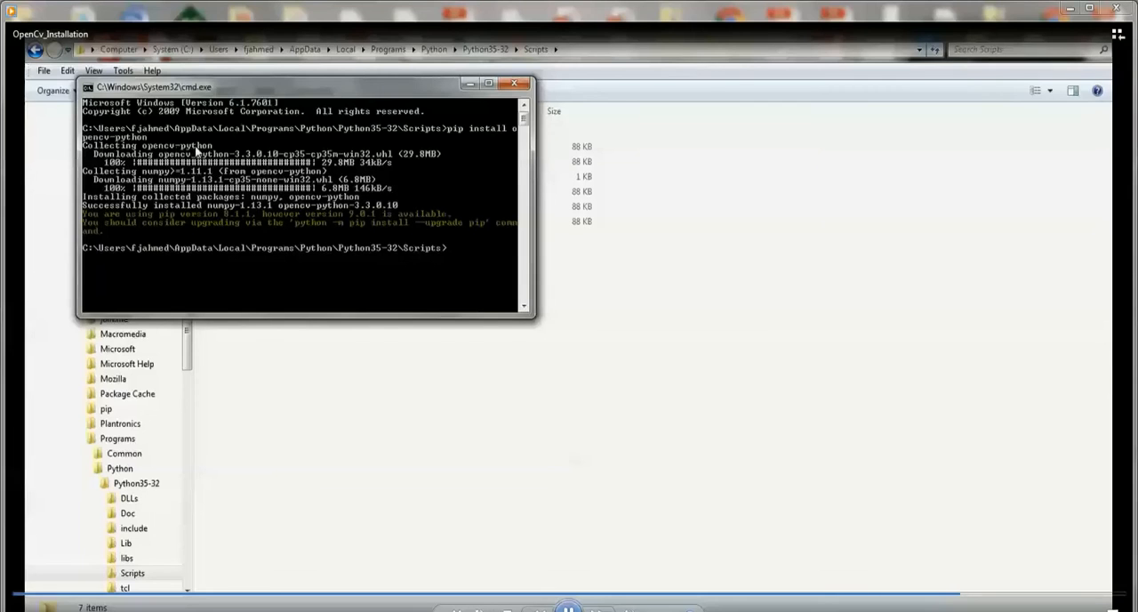
{"action": "mouse_move", "coordinate": [96, 214]}
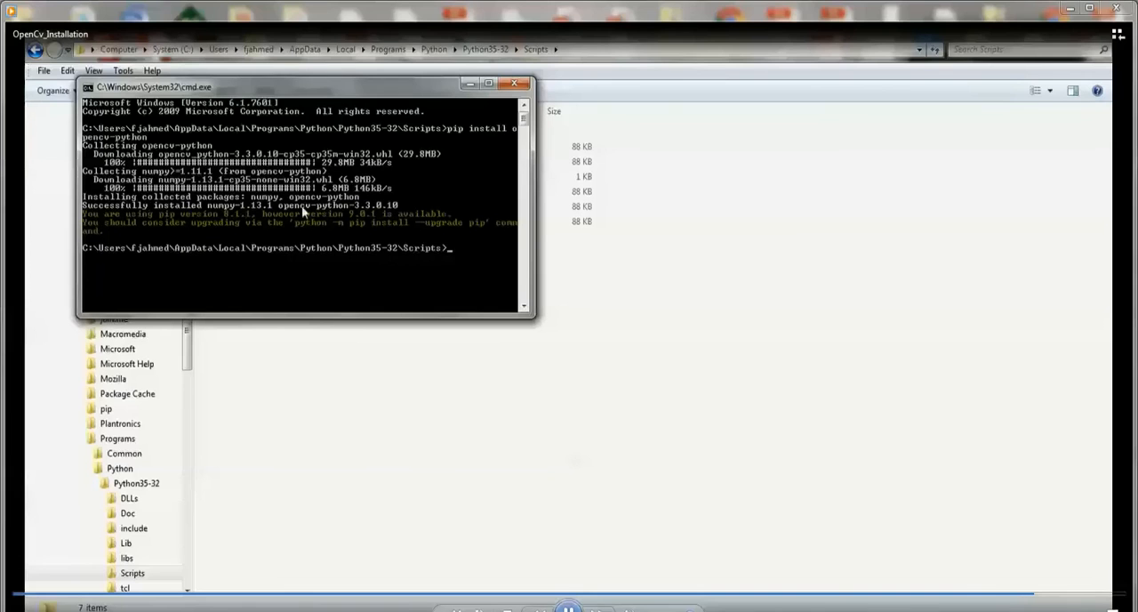
{"action": "mouse_move", "coordinate": [329, 213]}
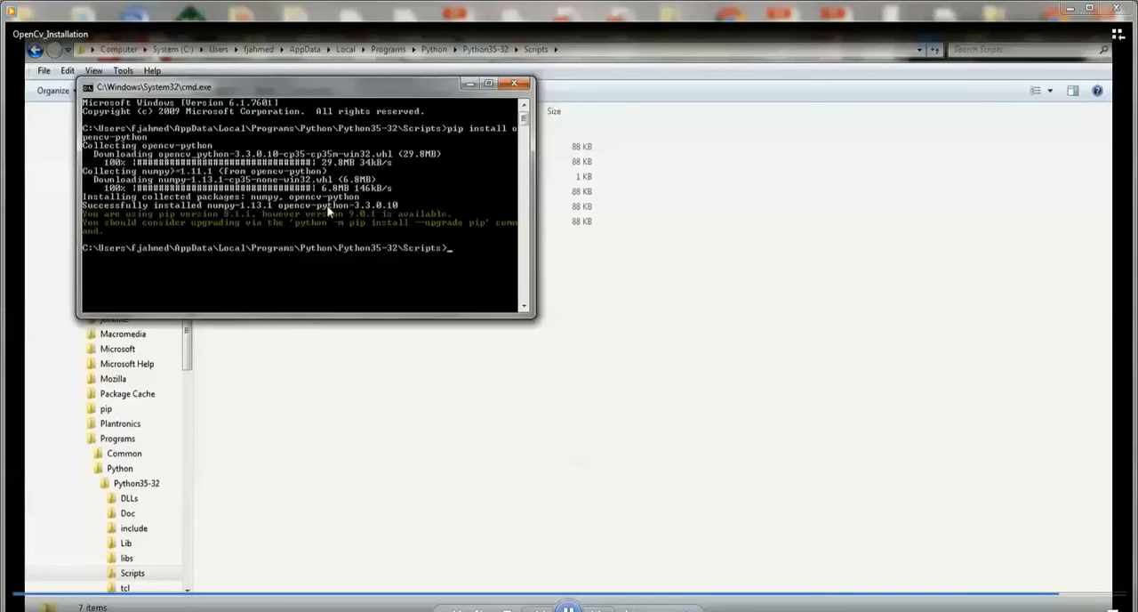
{"action": "mouse_move", "coordinate": [240, 216]}
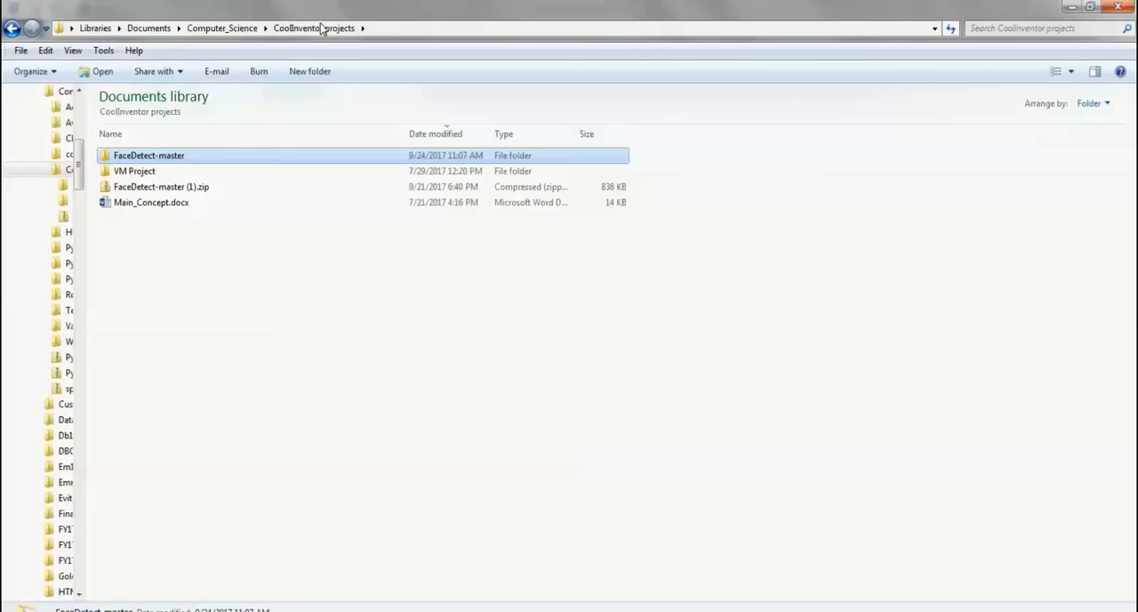
{"action": "mouse_move", "coordinate": [145, 194]}
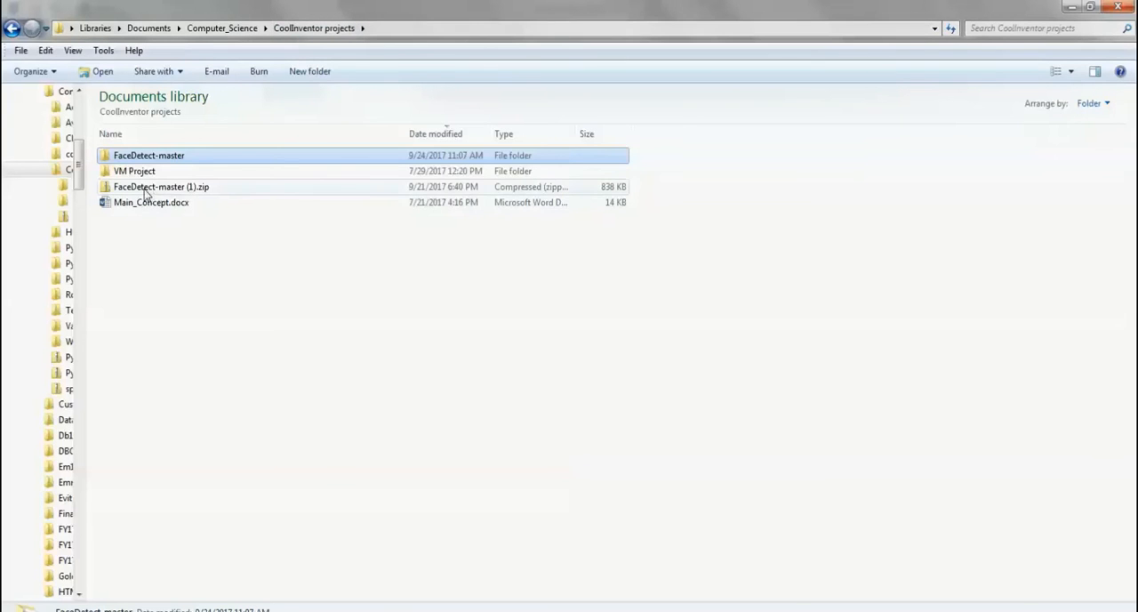
{"action": "mouse_move", "coordinate": [161, 186]}
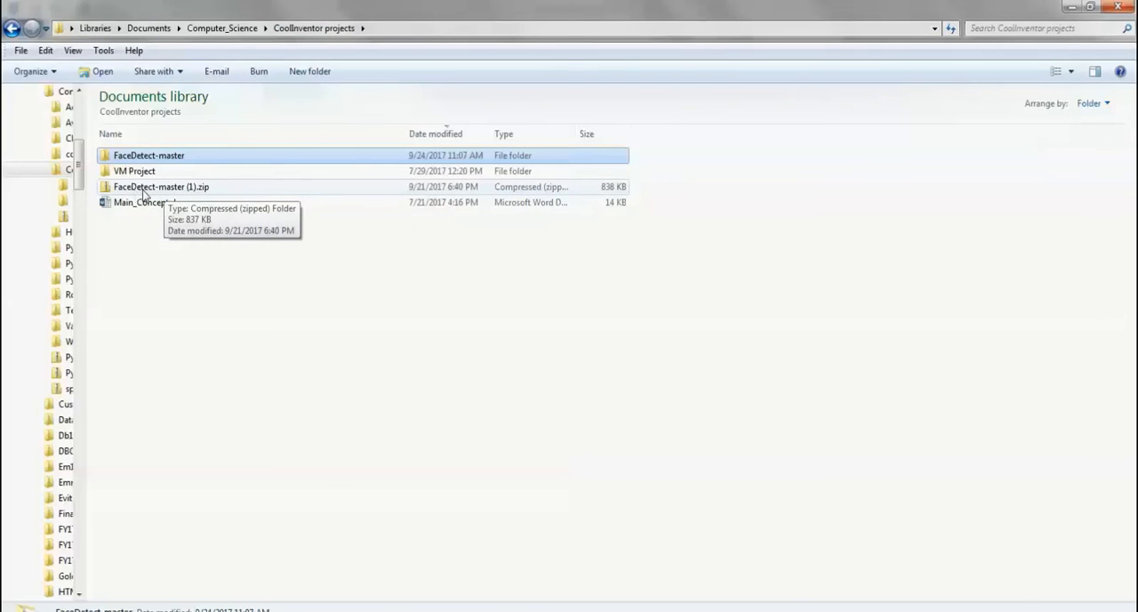
{"action": "mouse_move", "coordinate": [196, 189]}
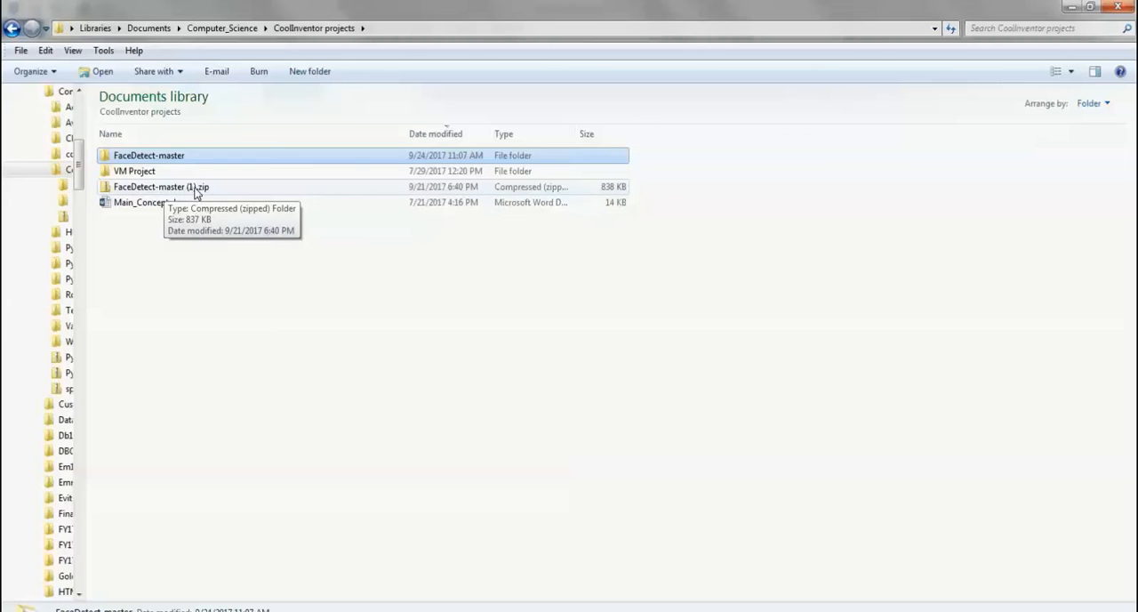
{"action": "mouse_move", "coordinate": [212, 189]}
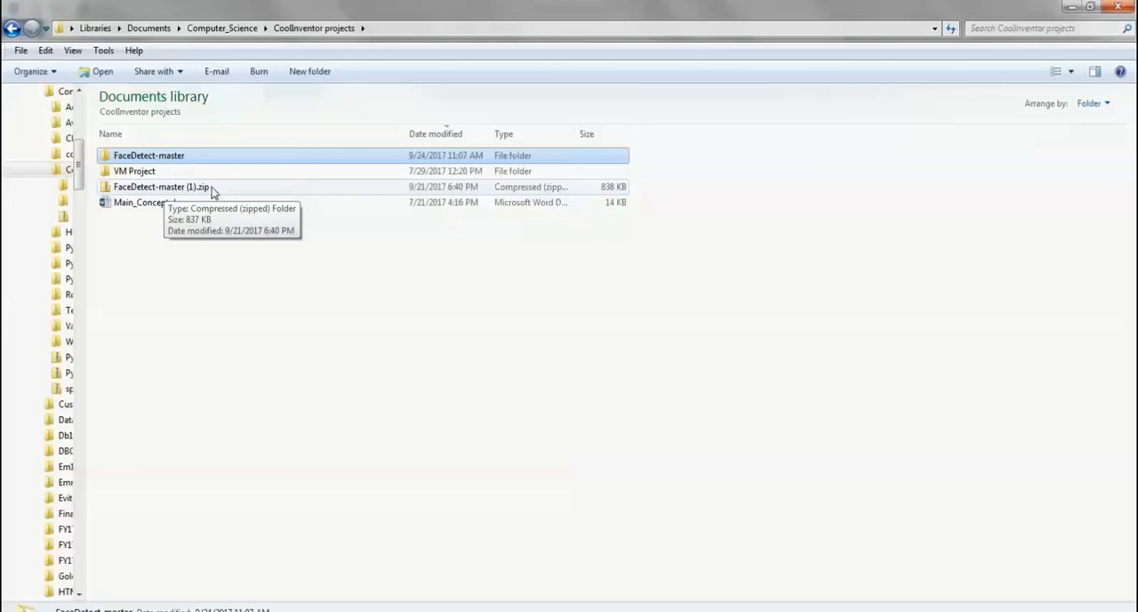
{"action": "mouse_move", "coordinate": [207, 193]}
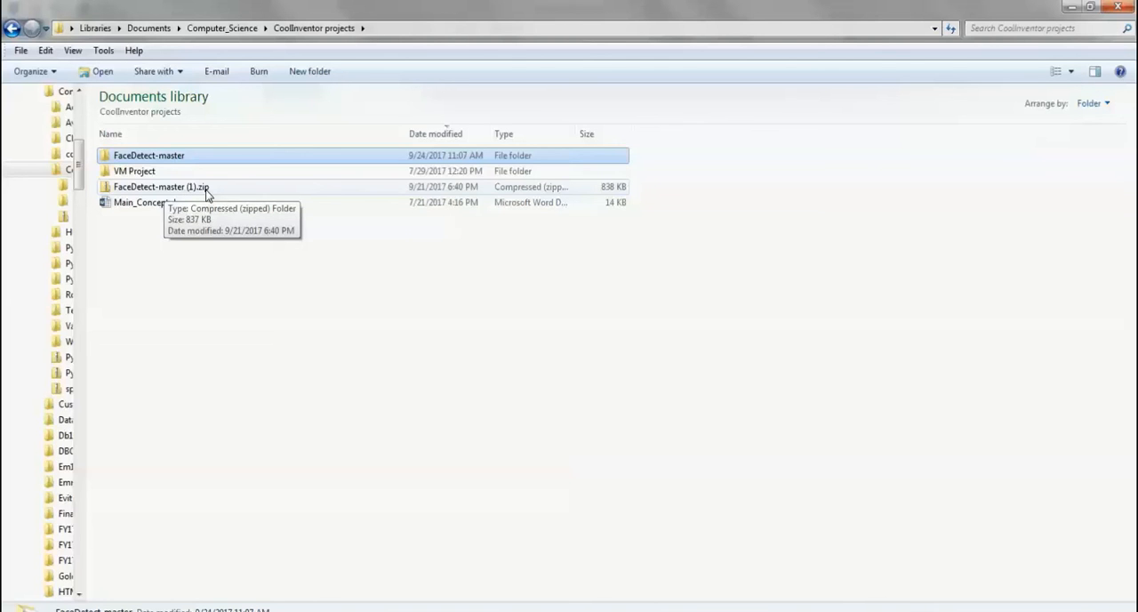
{"action": "mouse_move", "coordinate": [150, 155]}
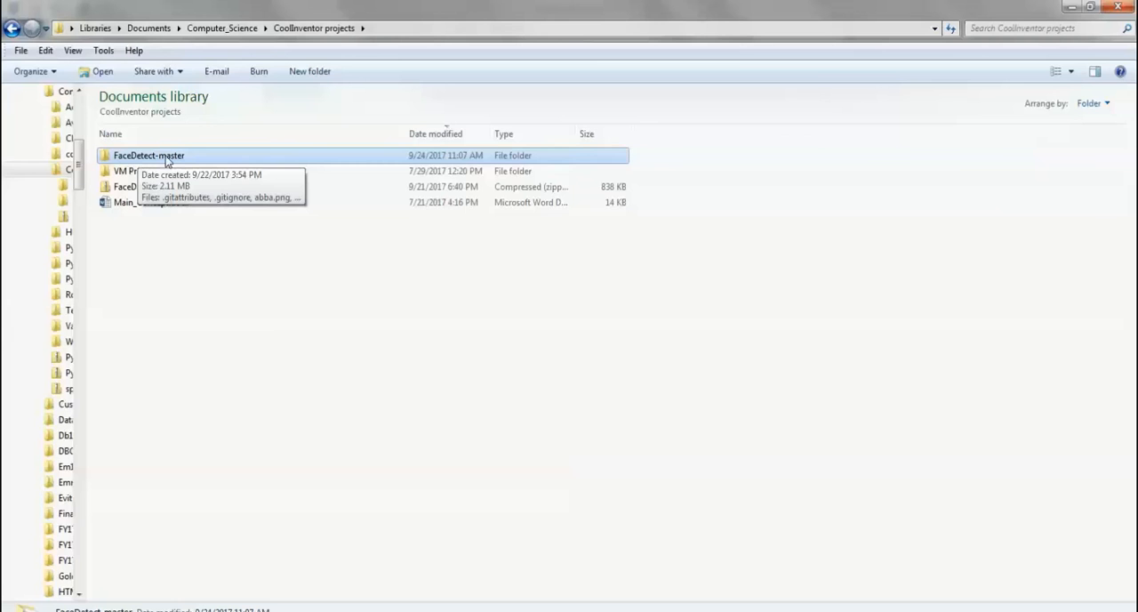
Open FaceDetect-master, preview cranberries_band_1.jpg, and select face_detect_cv3.py.
{"action": "double_click", "coordinate": [149, 154]}
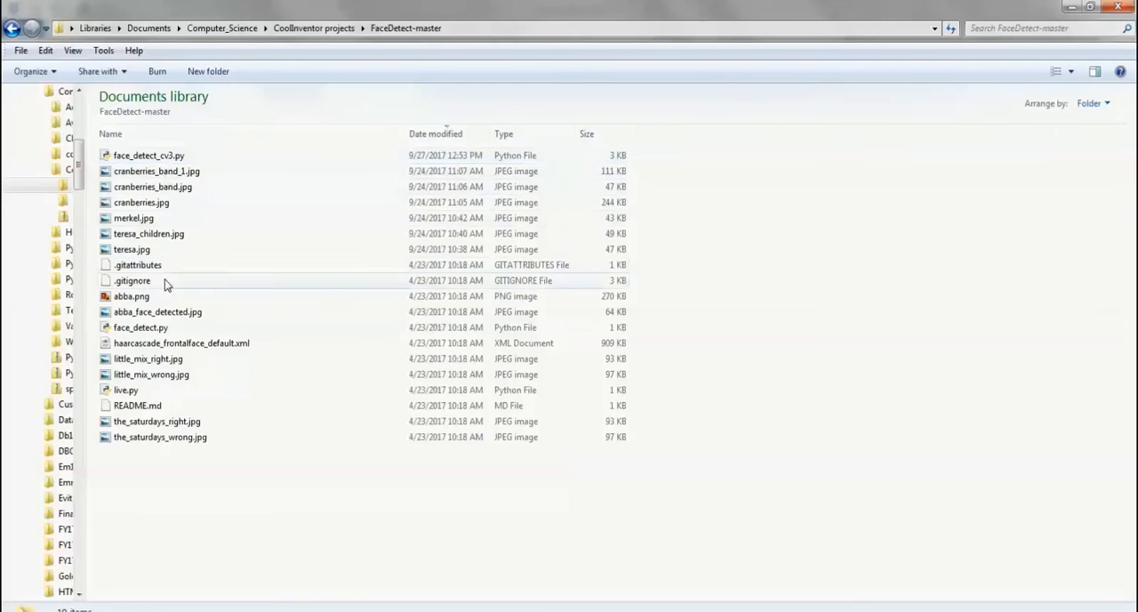
{"action": "mouse_move", "coordinate": [163, 171]}
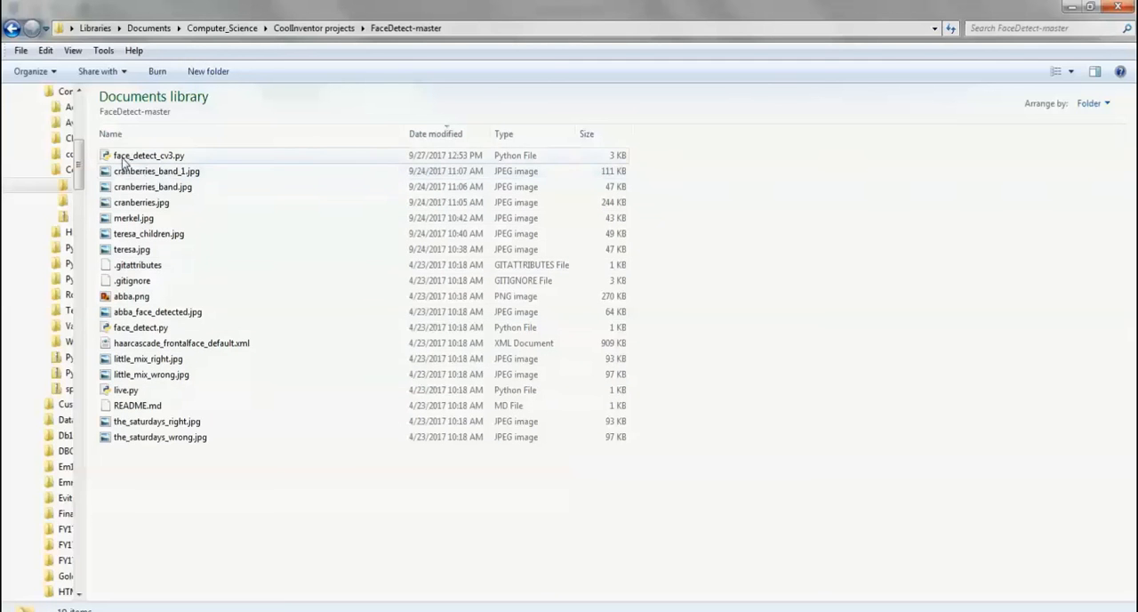
{"action": "mouse_move", "coordinate": [149, 155]}
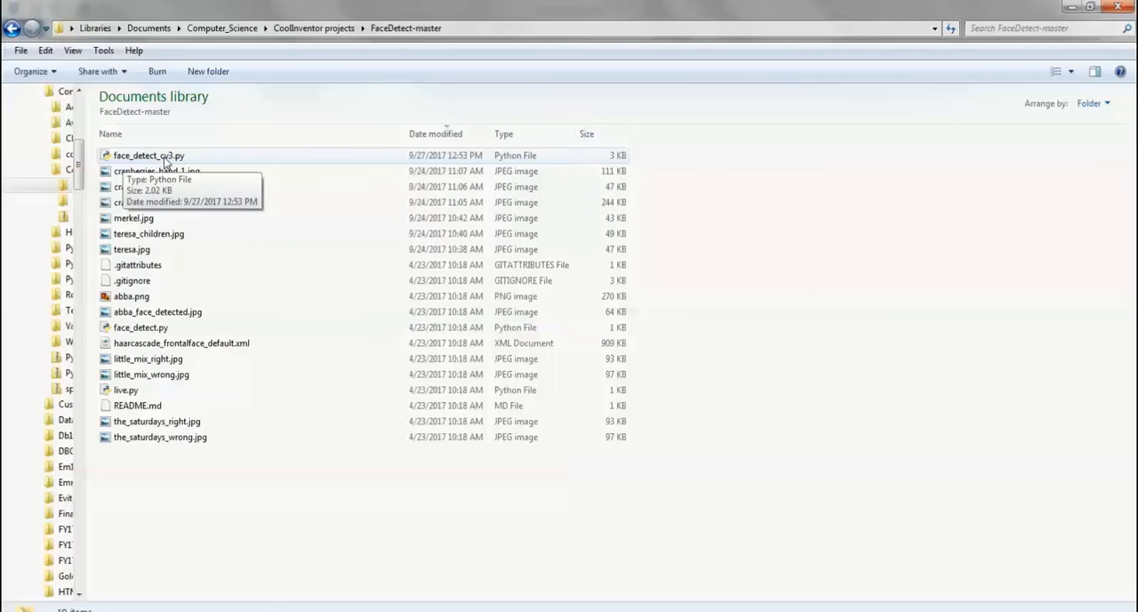
{"action": "mouse_move", "coordinate": [146, 262]}
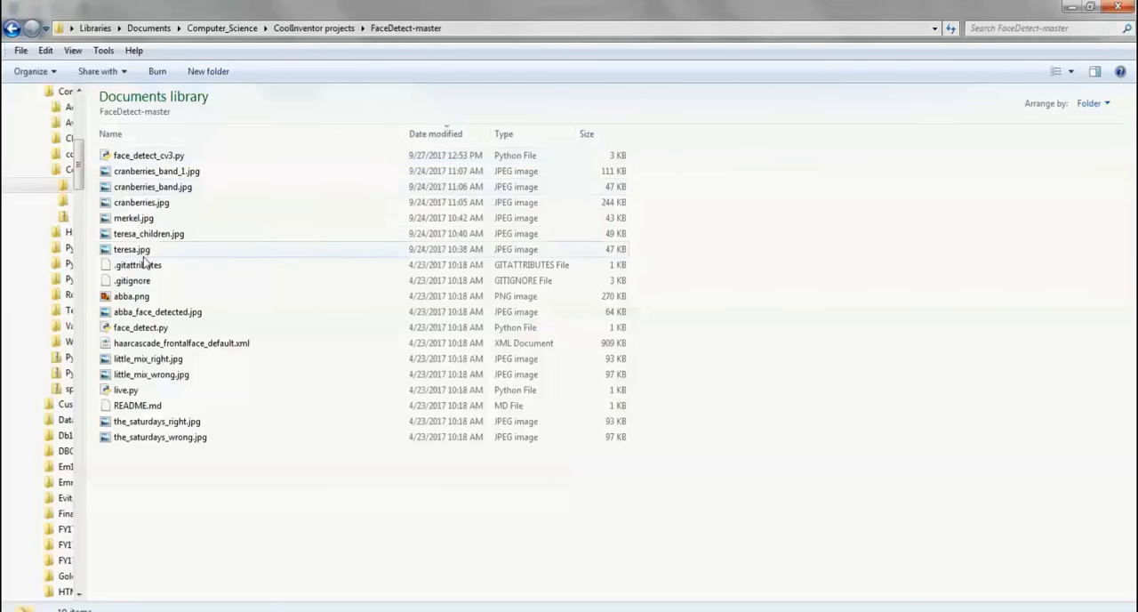
{"action": "mouse_move", "coordinate": [156, 171]}
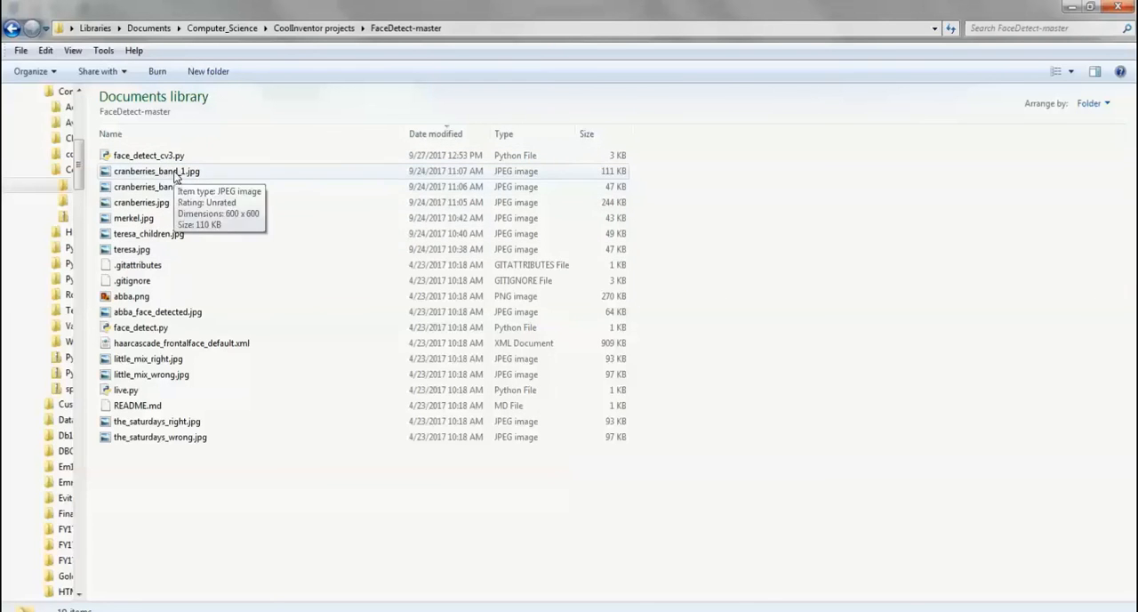
{"action": "mouse_move", "coordinate": [165, 177]}
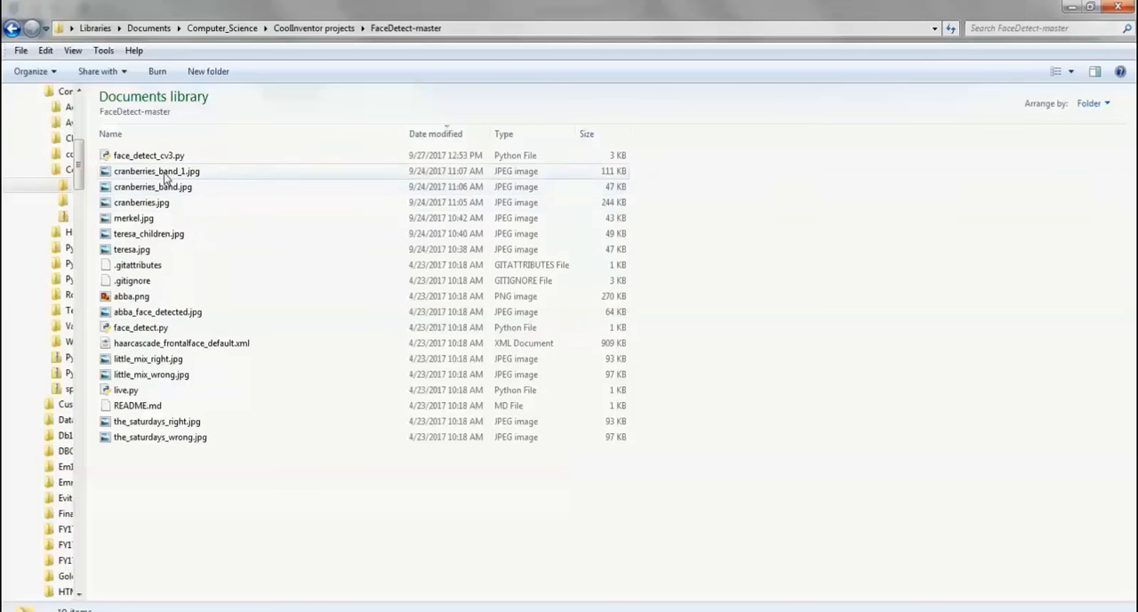
{"action": "double_click", "coordinate": [157, 171]}
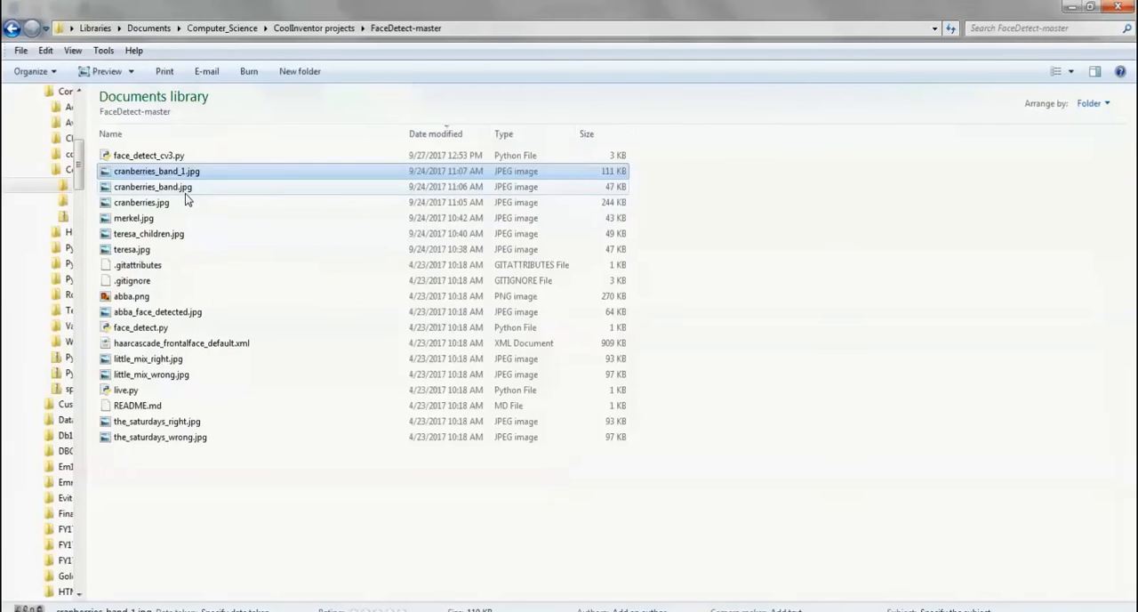
{"action": "mouse_move", "coordinate": [247, 345]}
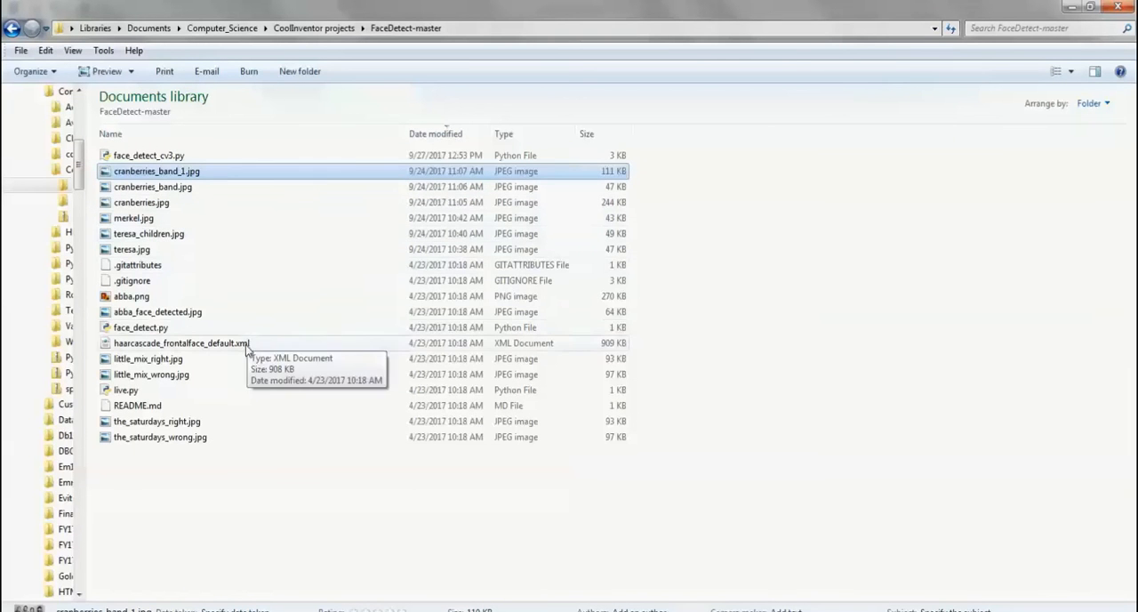
{"action": "mouse_move", "coordinate": [203, 420]}
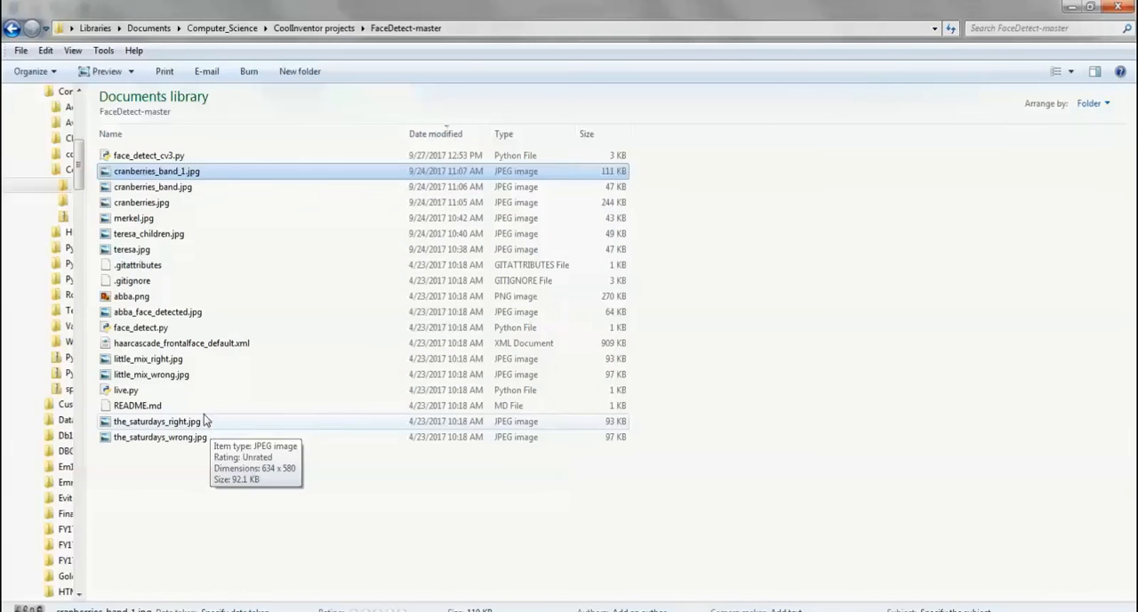
{"action": "mouse_move", "coordinate": [198, 406]}
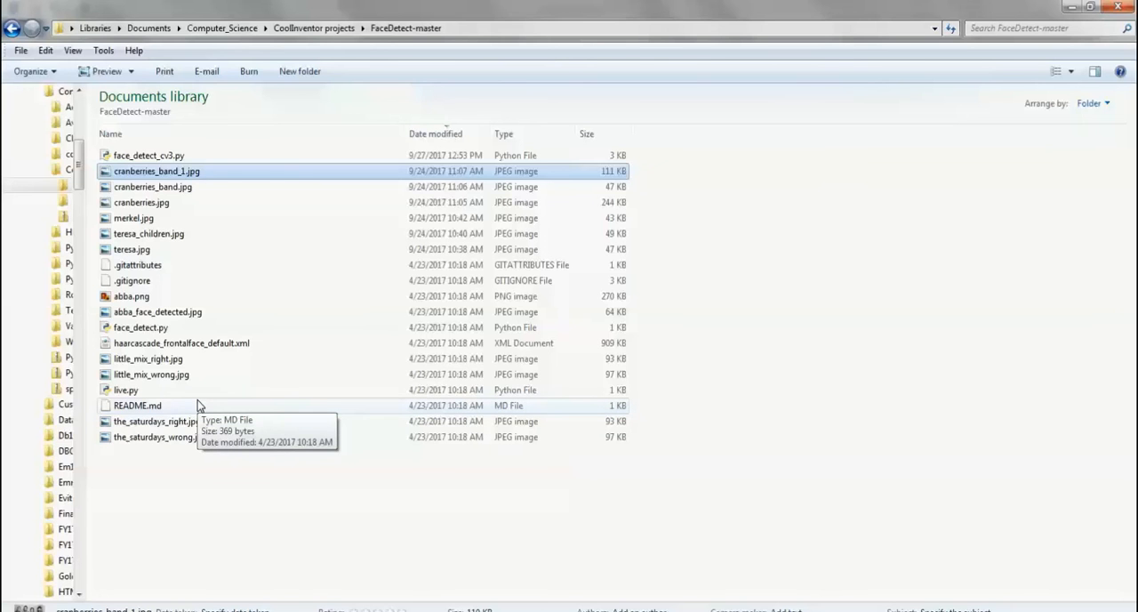
{"action": "mouse_move", "coordinate": [150, 301]}
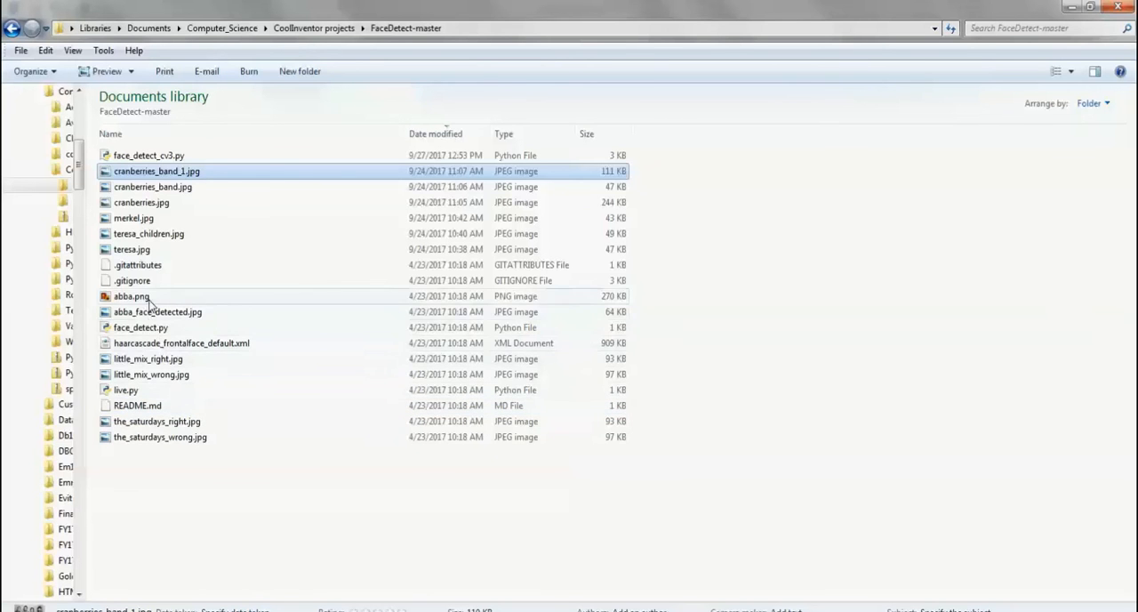
{"action": "left_click", "coordinate": [150, 155]}
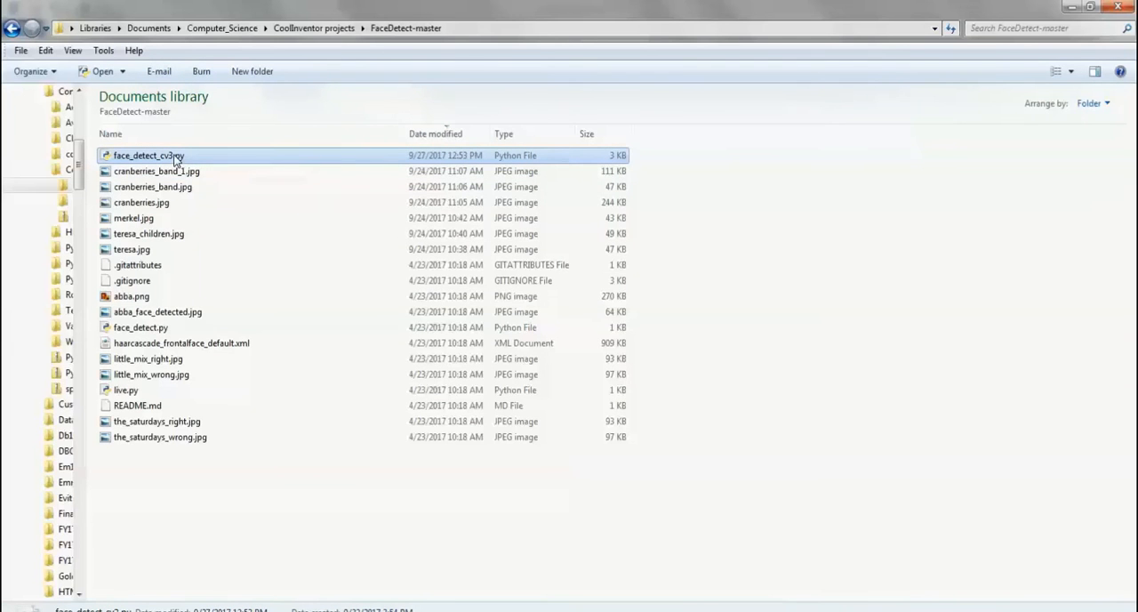
Open face_detect_cv3.py via Edit with IDLE 3.5 (32-bit).
{"action": "right_click", "coordinate": [149, 155]}
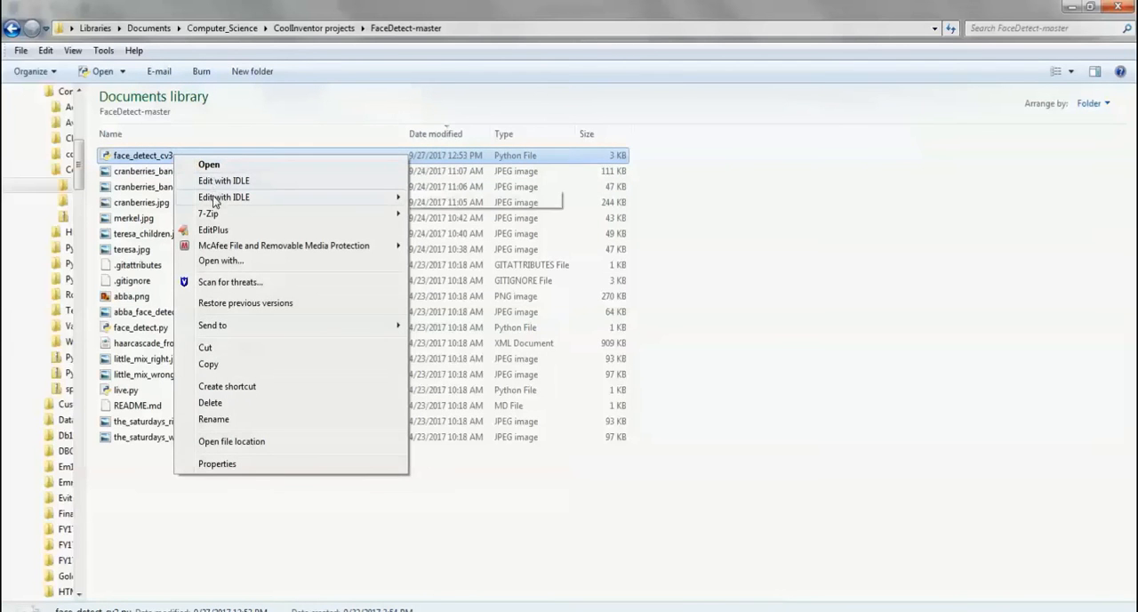
{"action": "mouse_move", "coordinate": [224, 197]}
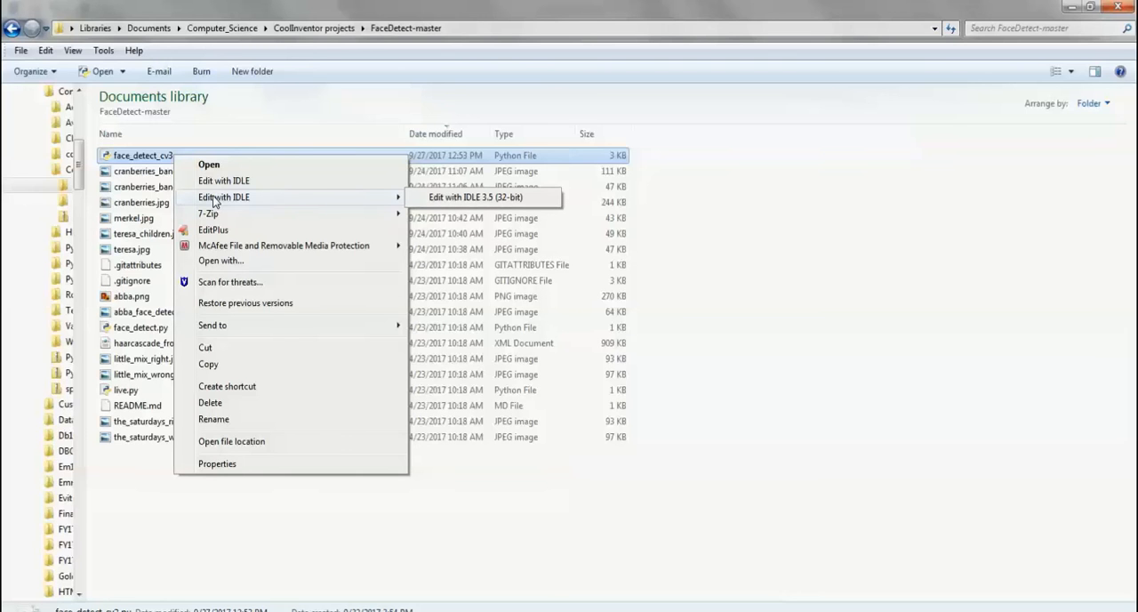
{"action": "mouse_move", "coordinate": [485, 197]}
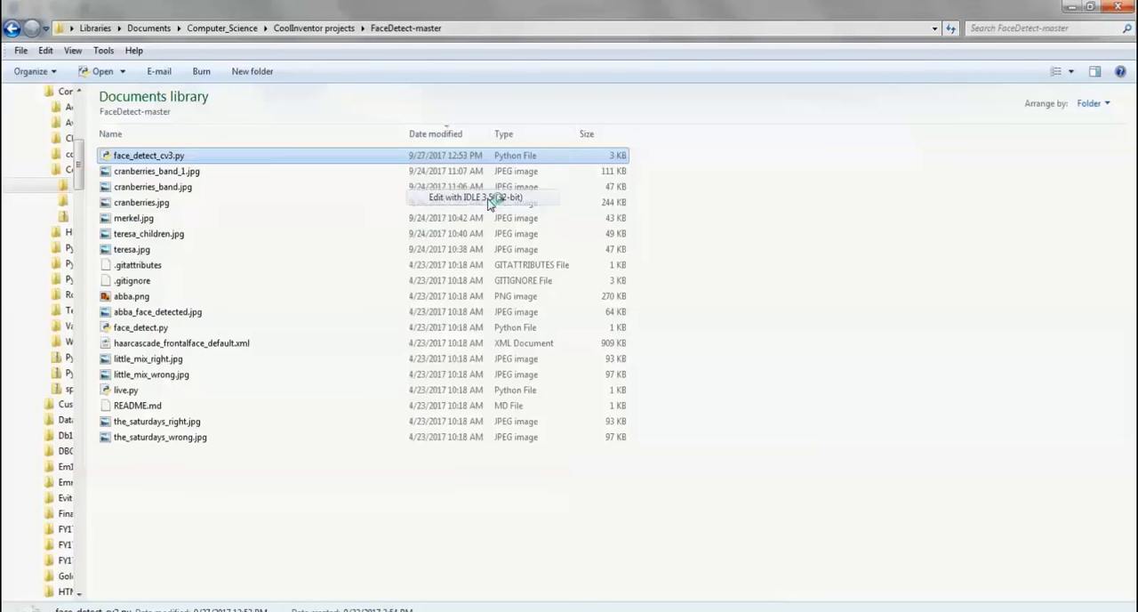
{"action": "mouse_move", "coordinate": [496, 202]}
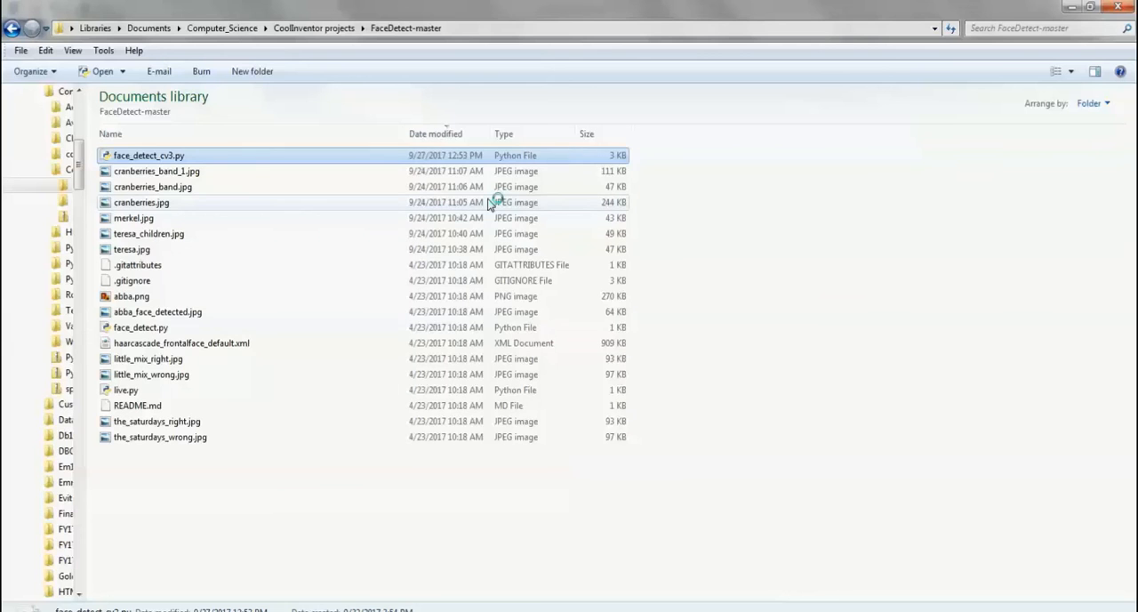
{"action": "double_click", "coordinate": [149, 155]}
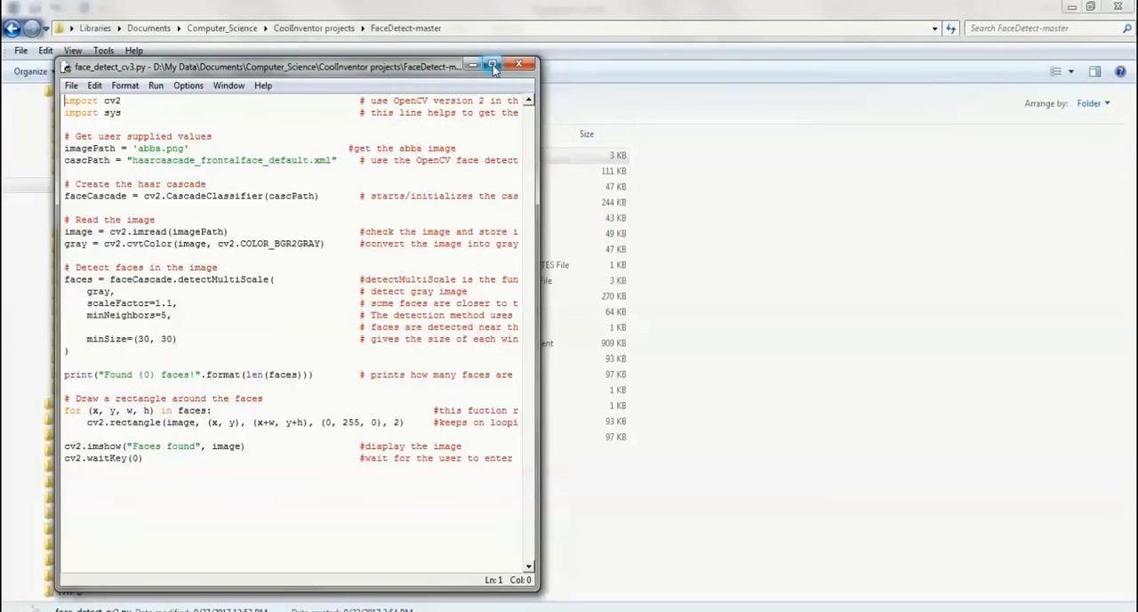
Maximize the face_detect_cv3.py editor window to review the script.
{"action": "left_click", "coordinate": [492, 65]}
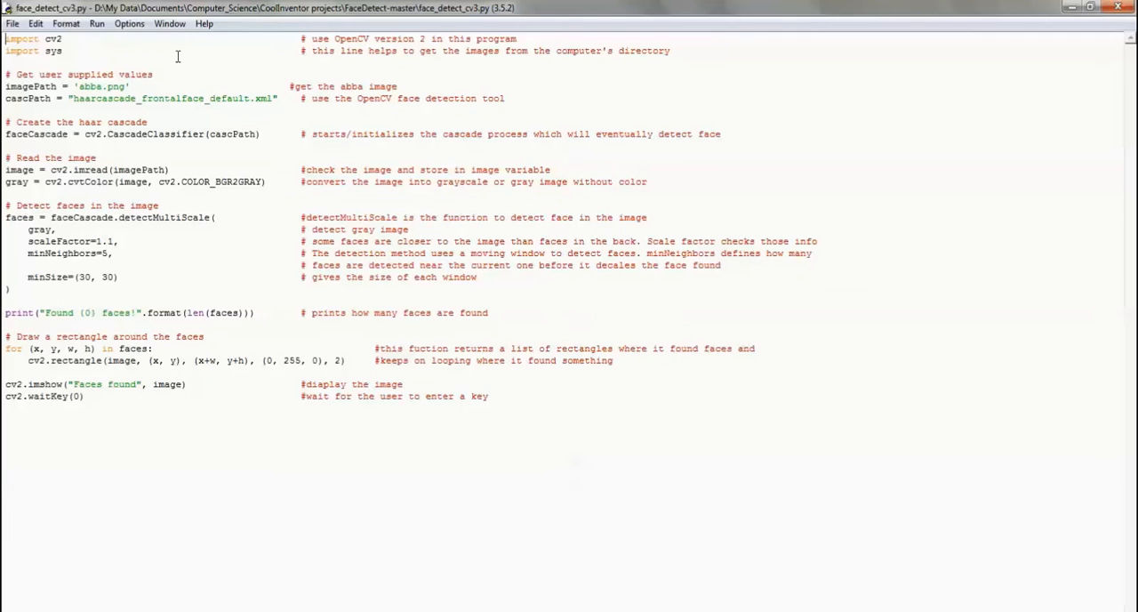
{"action": "mouse_move", "coordinate": [102, 72]}
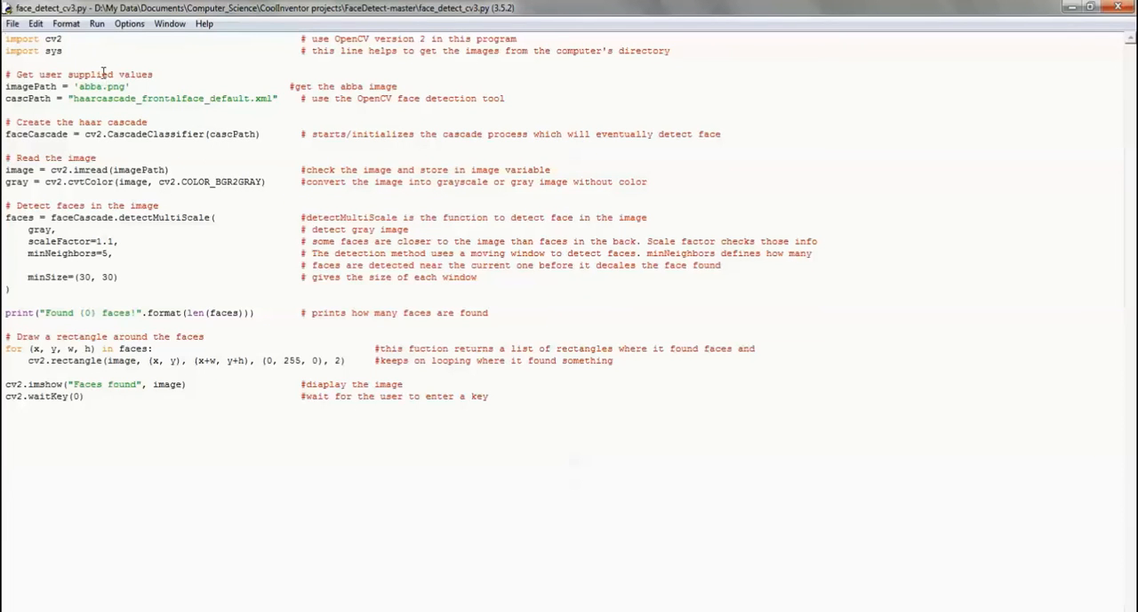
{"action": "mouse_move", "coordinate": [153, 151]}
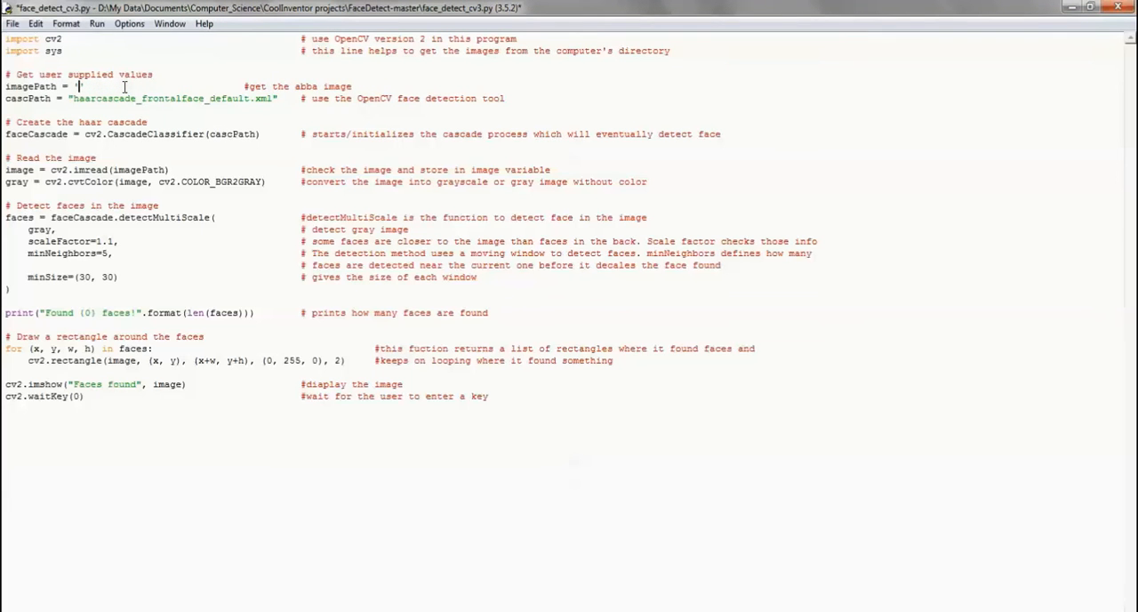
Edit imagePath in the script to 'teresa.png'.
{"action": "type", "text": "'"}
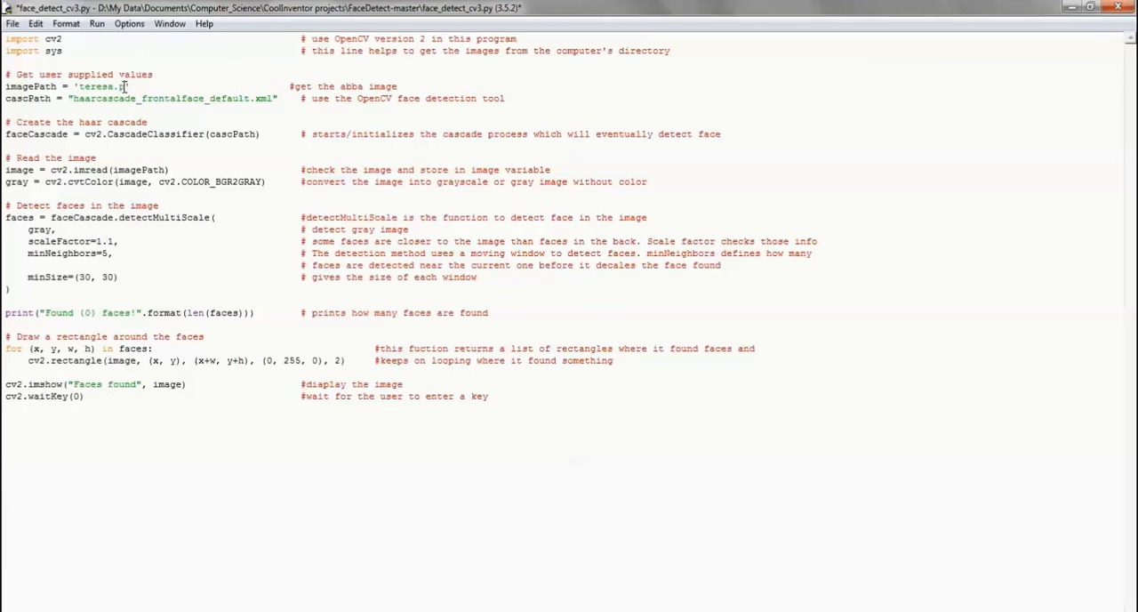
{"action": "type", "text": "png"}
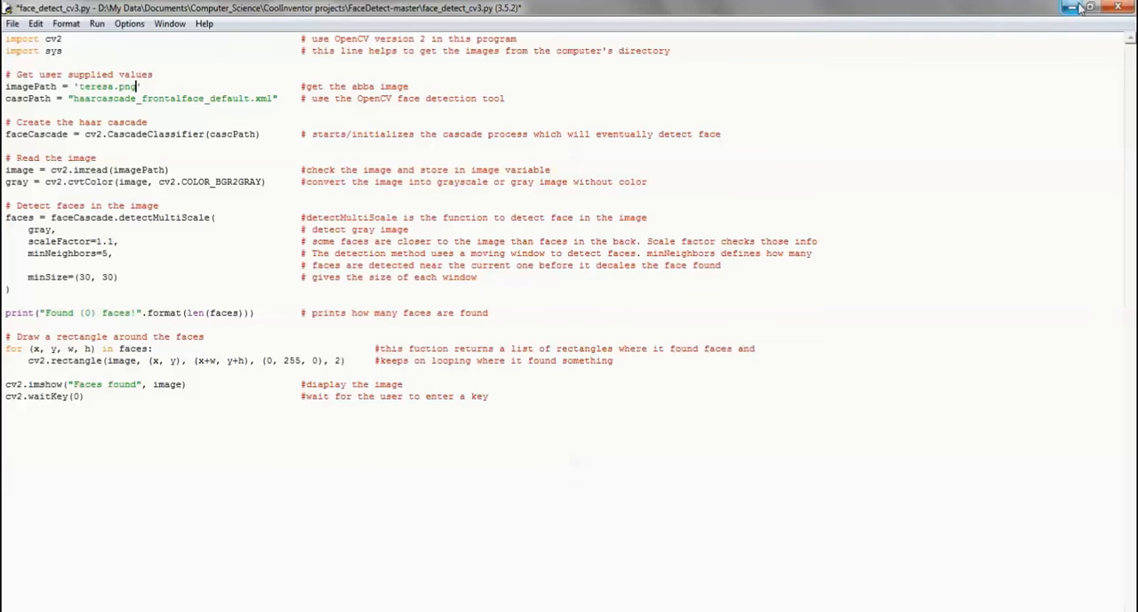
{"action": "left_click", "coordinate": [1080, 7]}
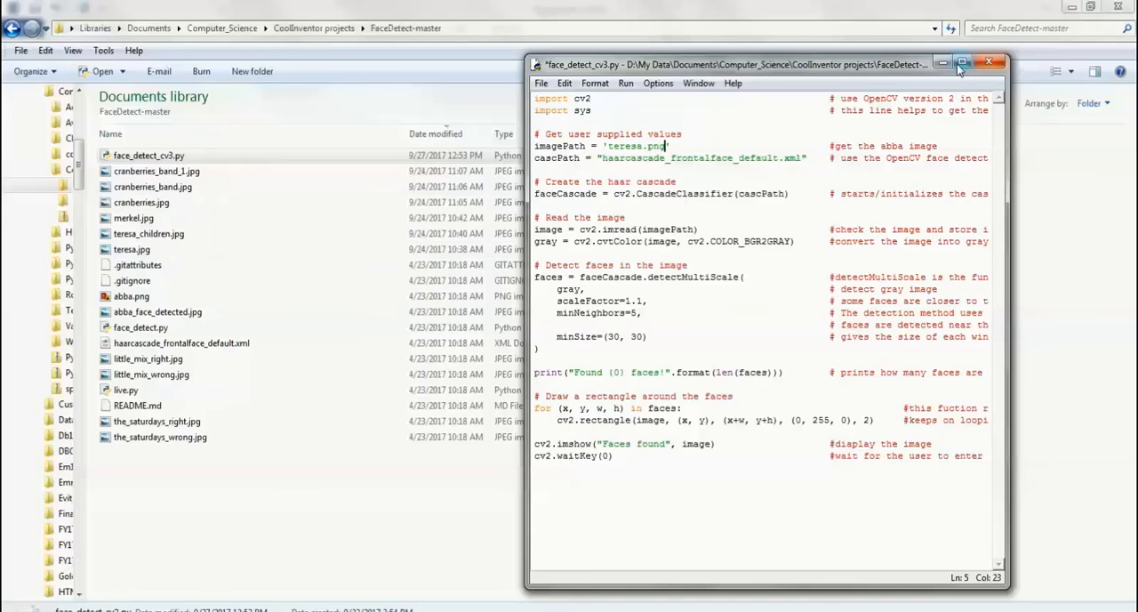
{"action": "left_click", "coordinate": [961, 62]}
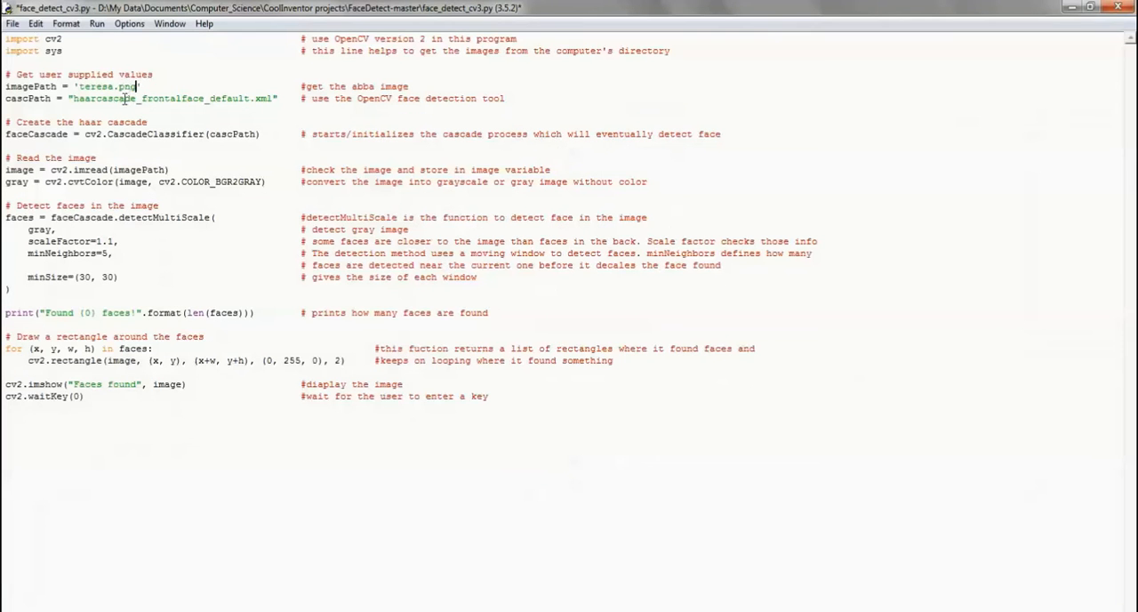
Run the module, saving the script when prompted.
{"action": "left_click", "coordinate": [96, 23]}
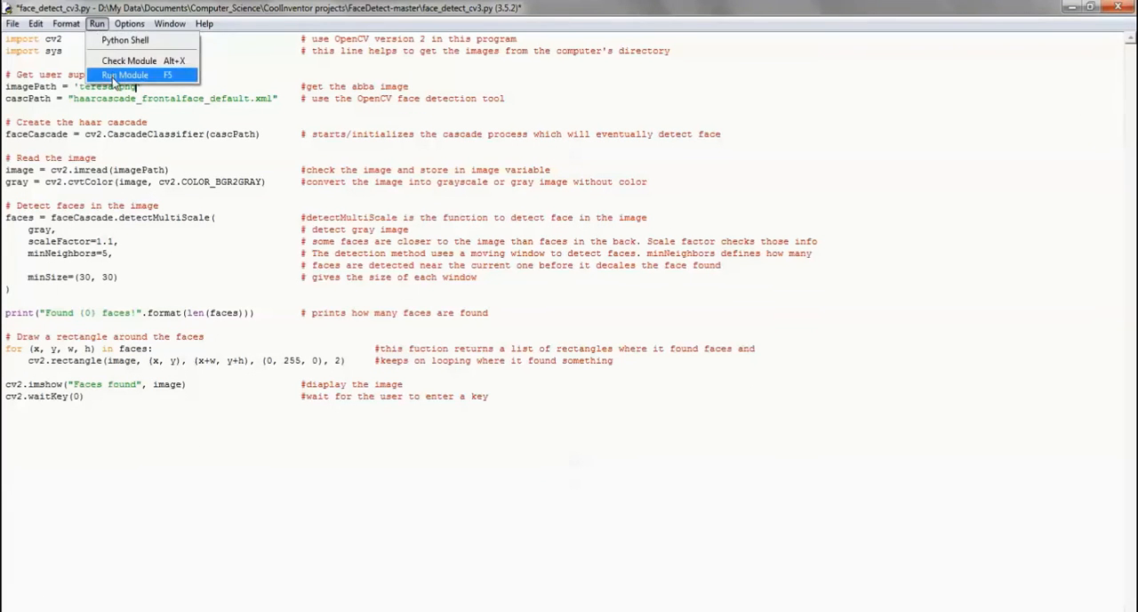
{"action": "left_click", "coordinate": [124, 75]}
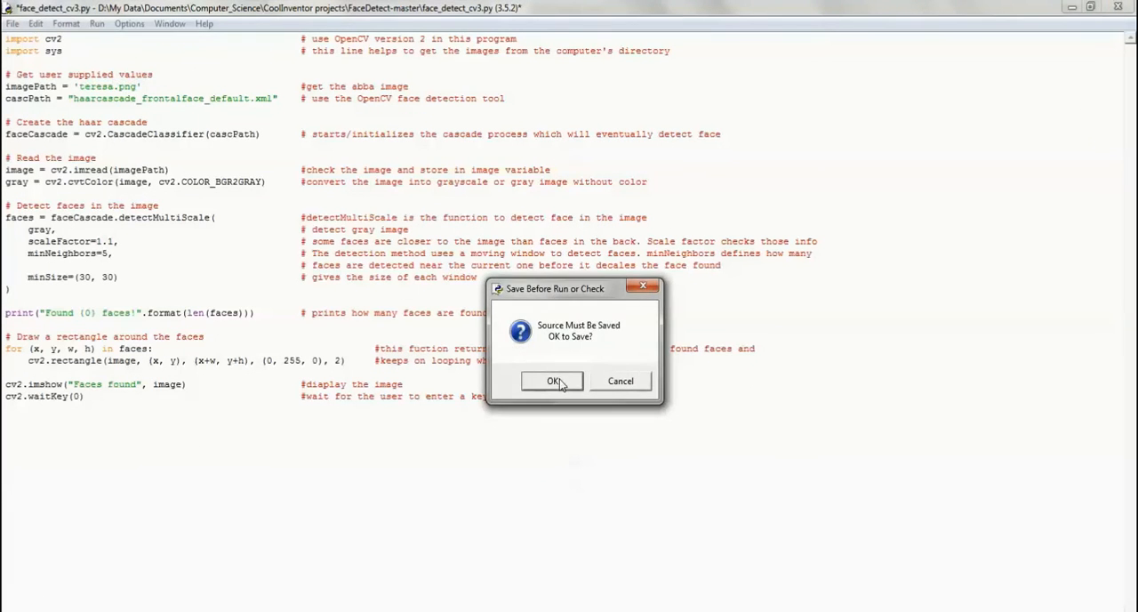
{"action": "left_click", "coordinate": [551, 381]}
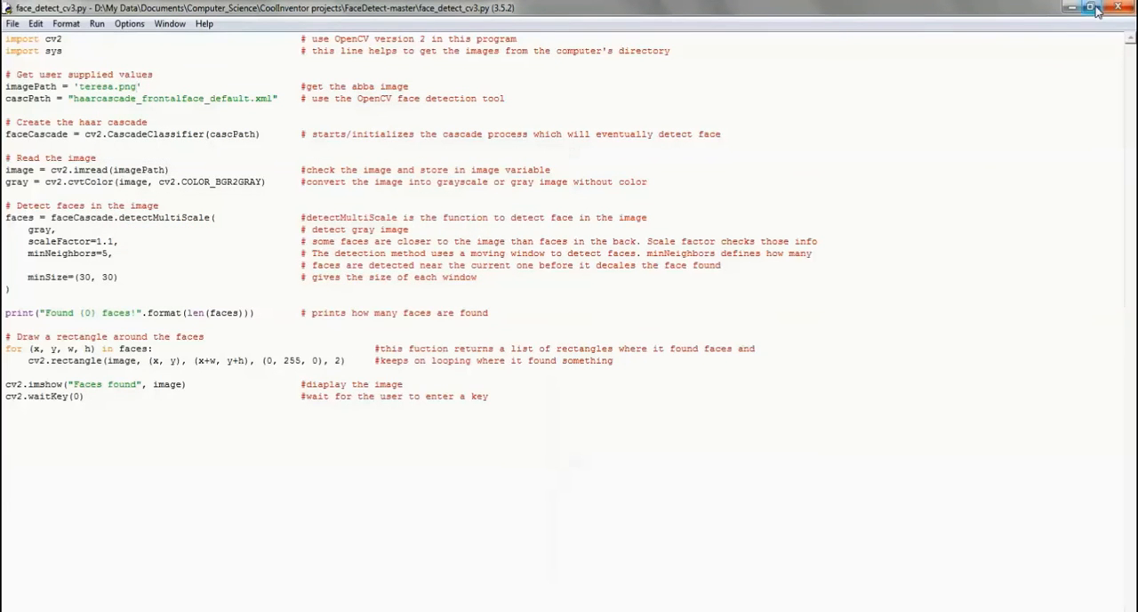
{"action": "left_click", "coordinate": [1087, 8]}
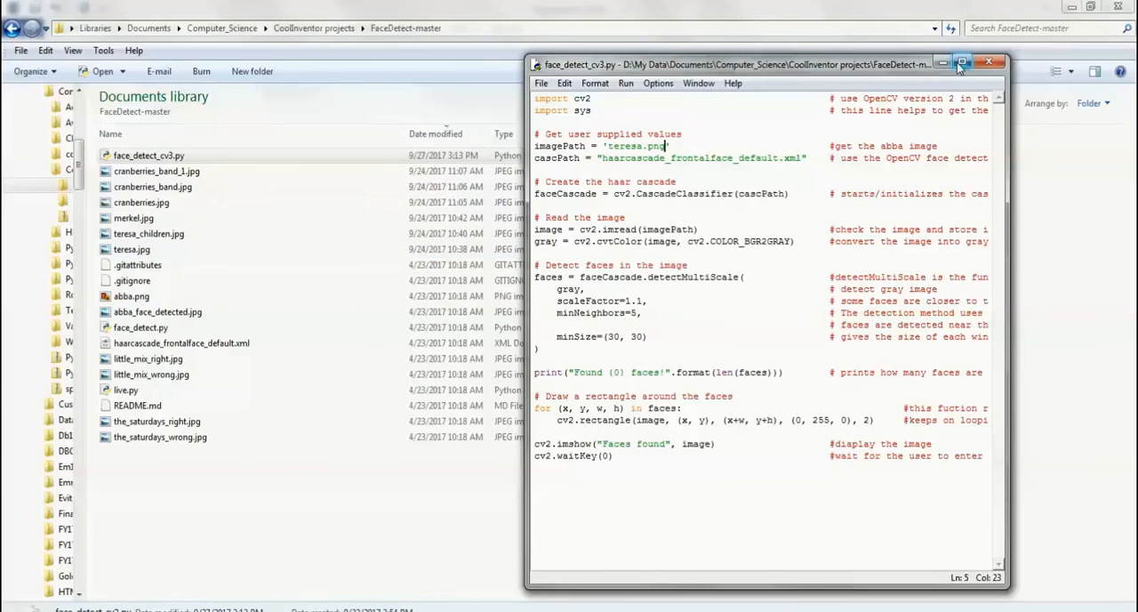
Change imagePath to 'teresa.jpg', then save and run the script.
{"action": "left_click", "coordinate": [960, 62]}
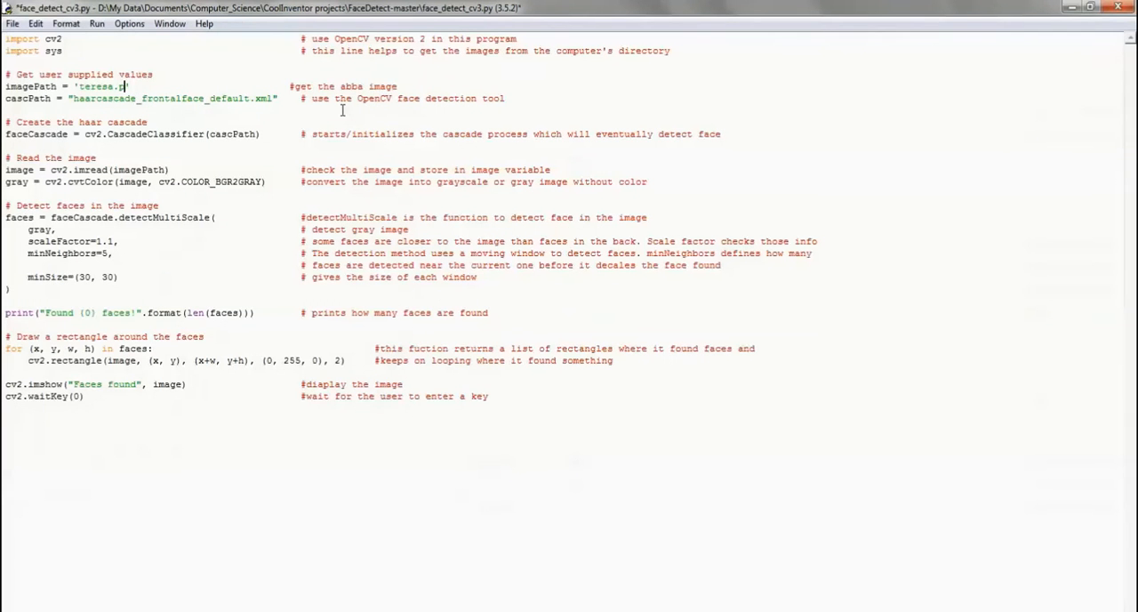
{"action": "type", "text": "g"}
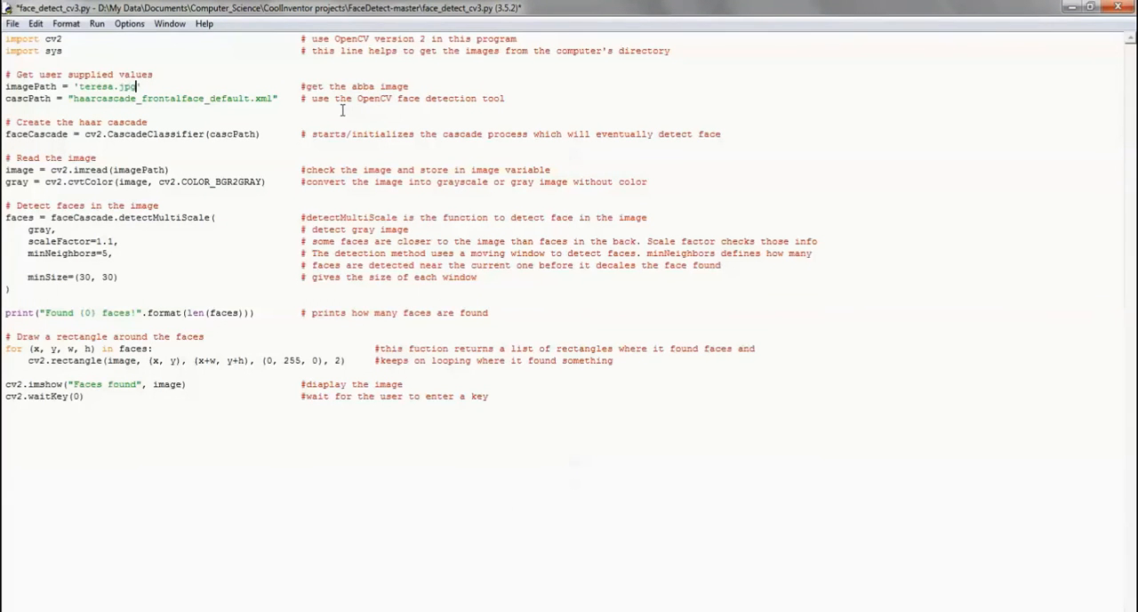
{"action": "left_click", "coordinate": [96, 23]}
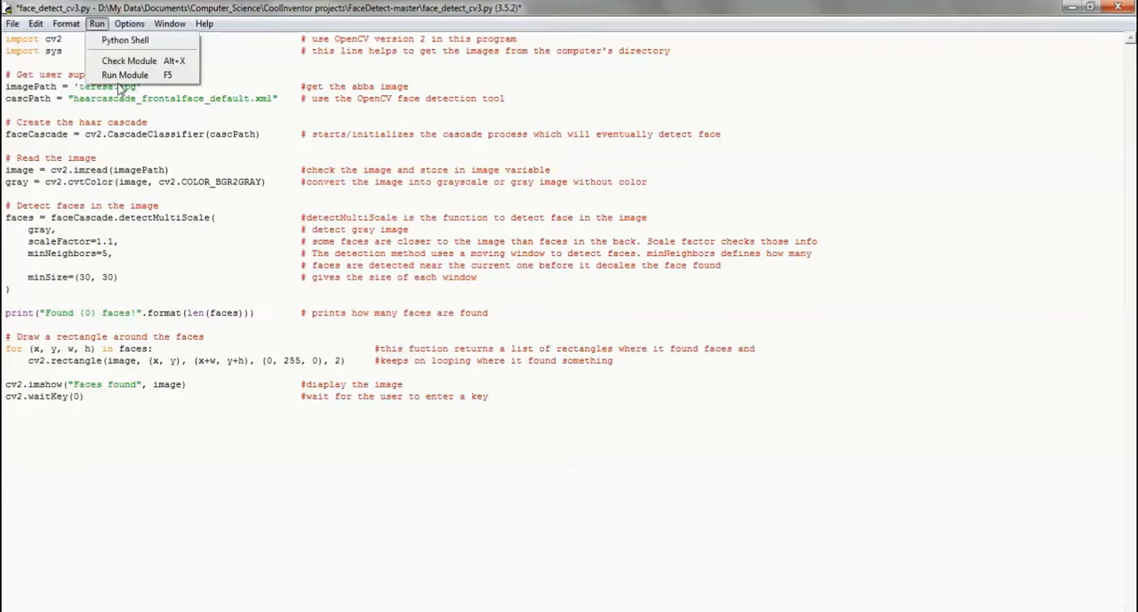
{"action": "left_click", "coordinate": [124, 75]}
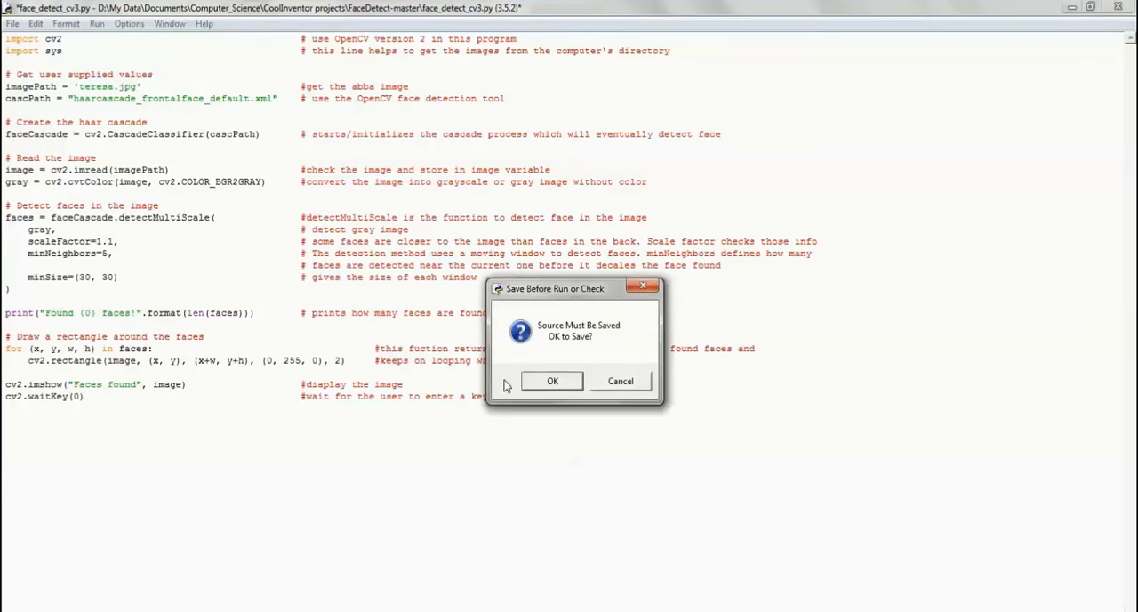
{"action": "left_click", "coordinate": [551, 381]}
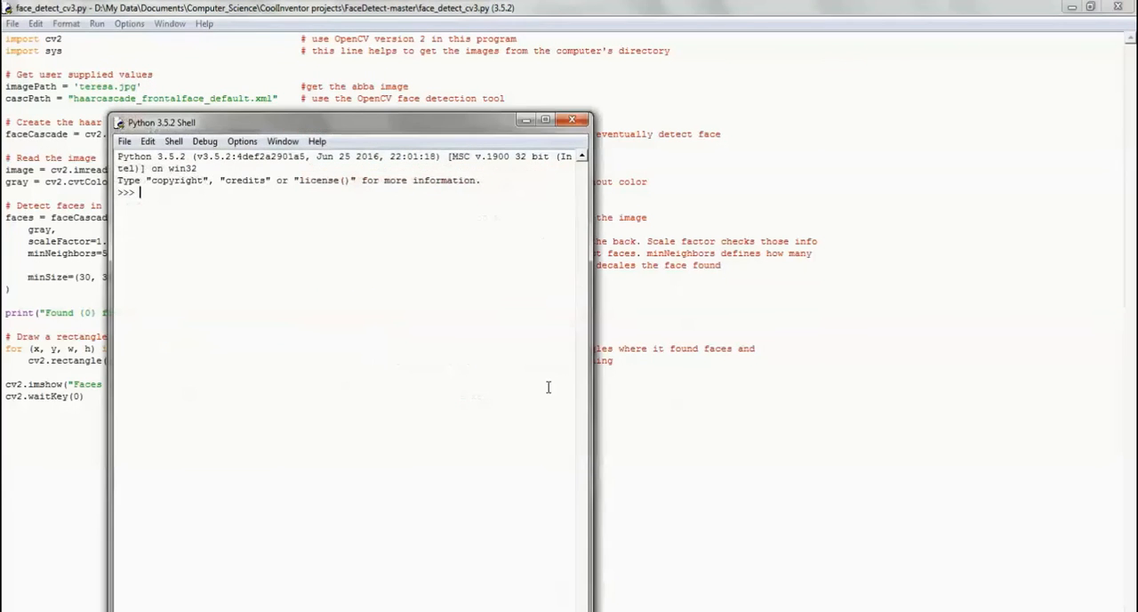
{"action": "left_click", "coordinate": [96, 24]}
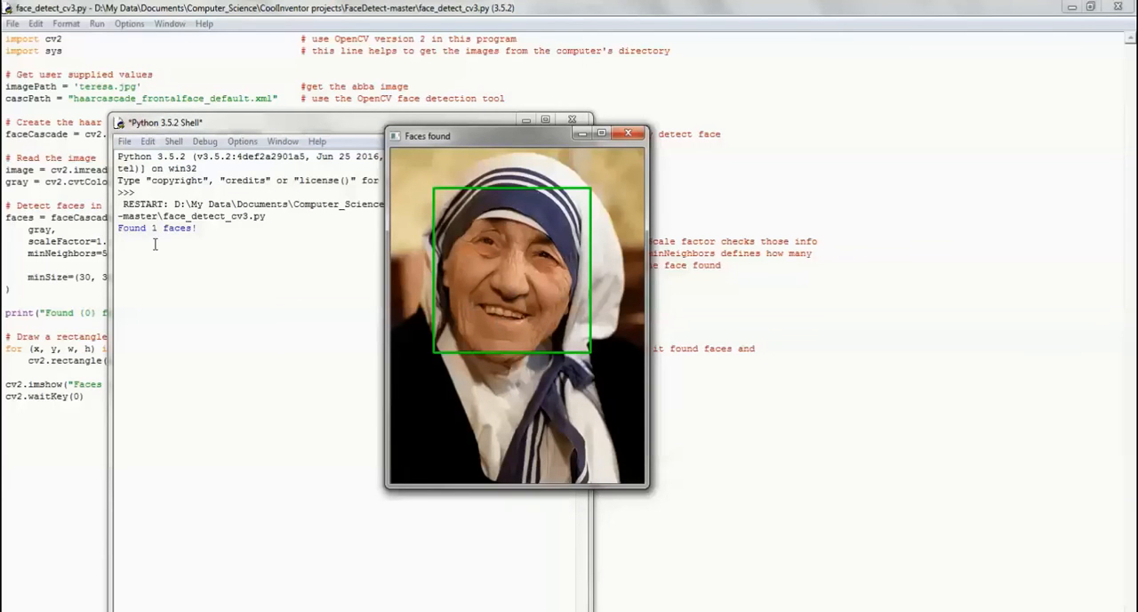
{"action": "mouse_move", "coordinate": [419, 347]}
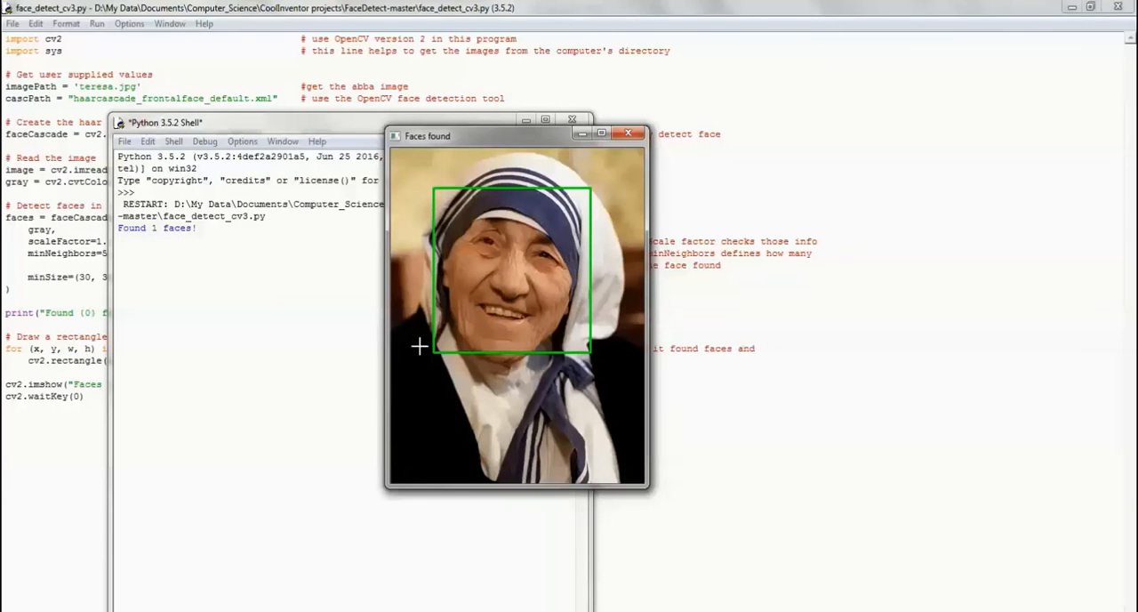
{"action": "mouse_move", "coordinate": [436, 218]}
{"action": "type", "text": "merkel"}
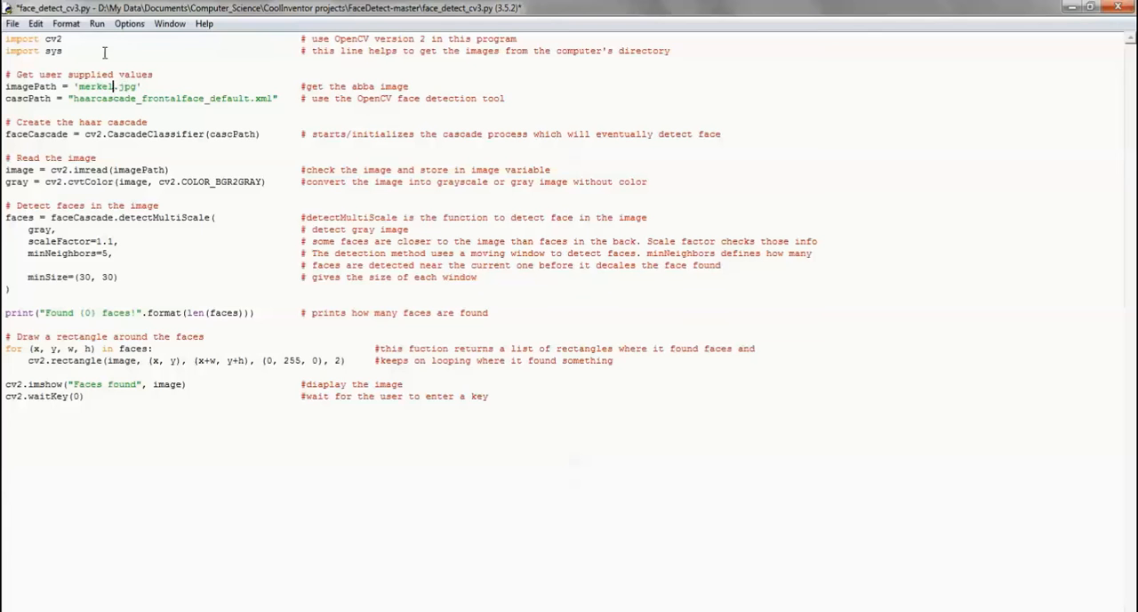
Save and run the script on merkel.jpg, then close the Faces found window.
{"action": "left_click", "coordinate": [97, 23]}
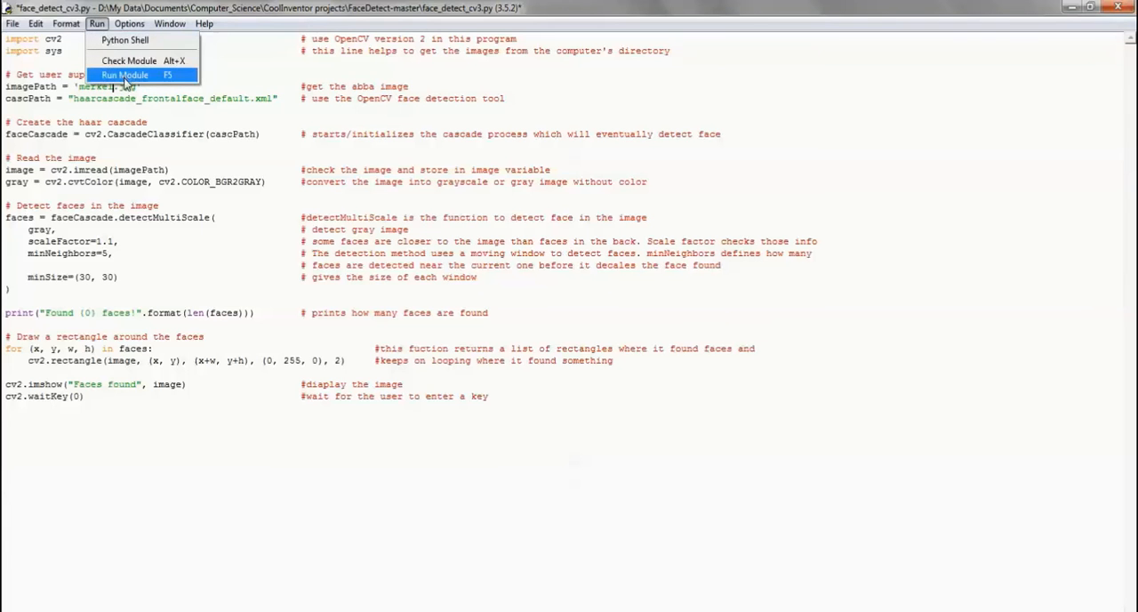
{"action": "left_click", "coordinate": [125, 75]}
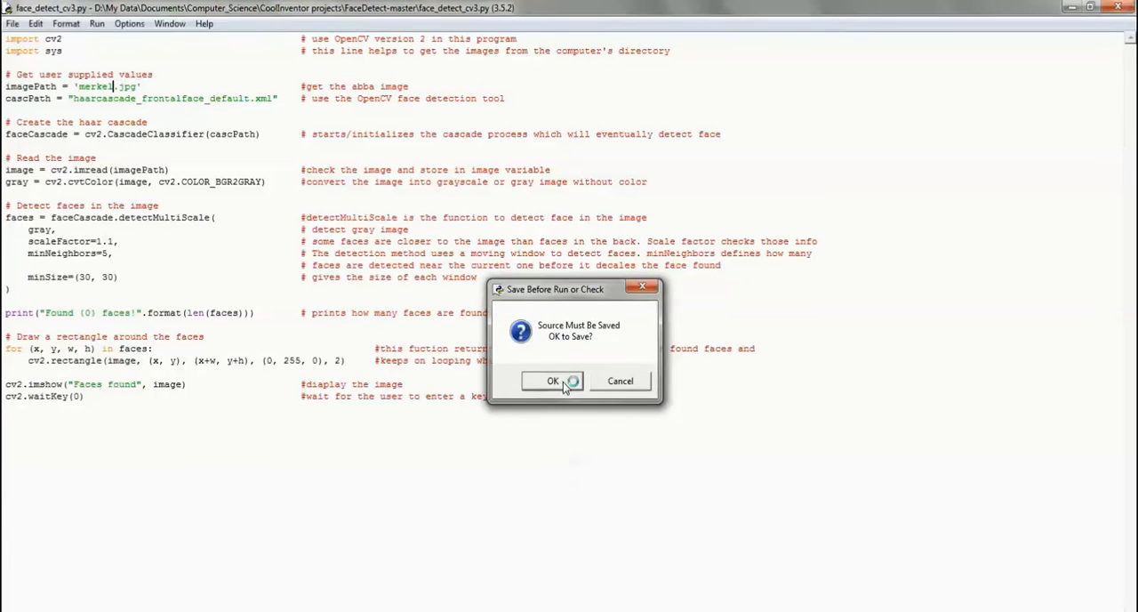
{"action": "left_click", "coordinate": [552, 381]}
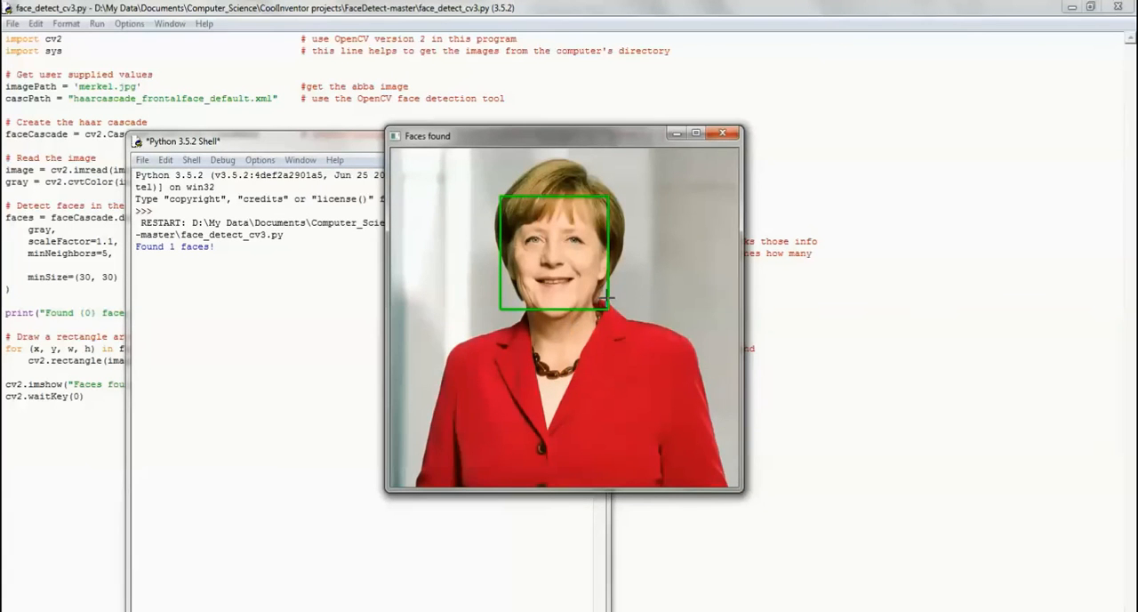
{"action": "mouse_move", "coordinate": [491, 210]}
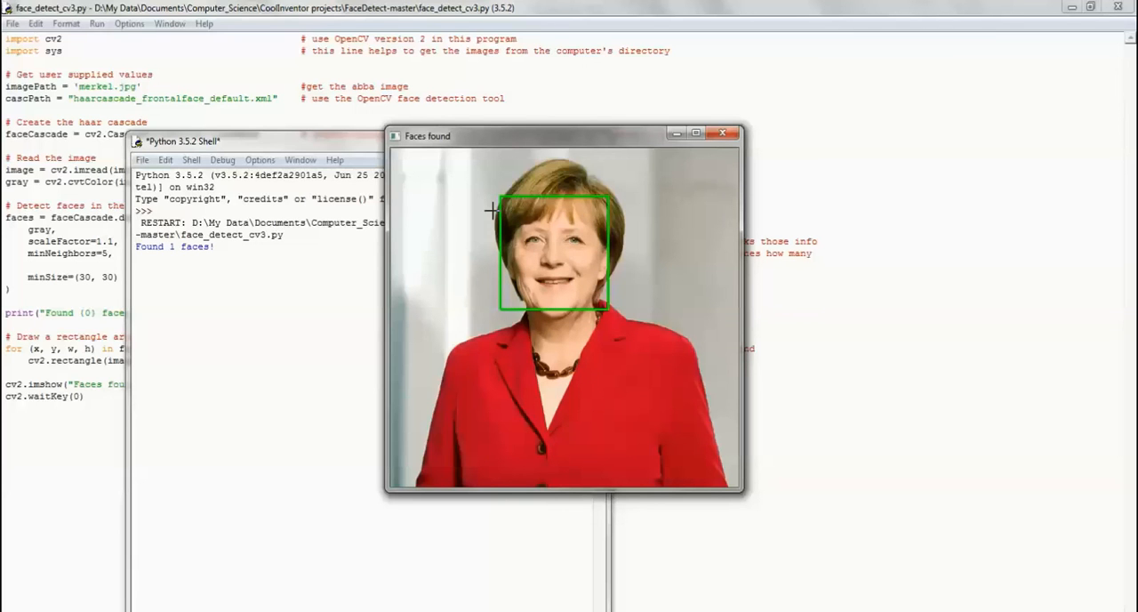
{"action": "mouse_move", "coordinate": [596, 274]}
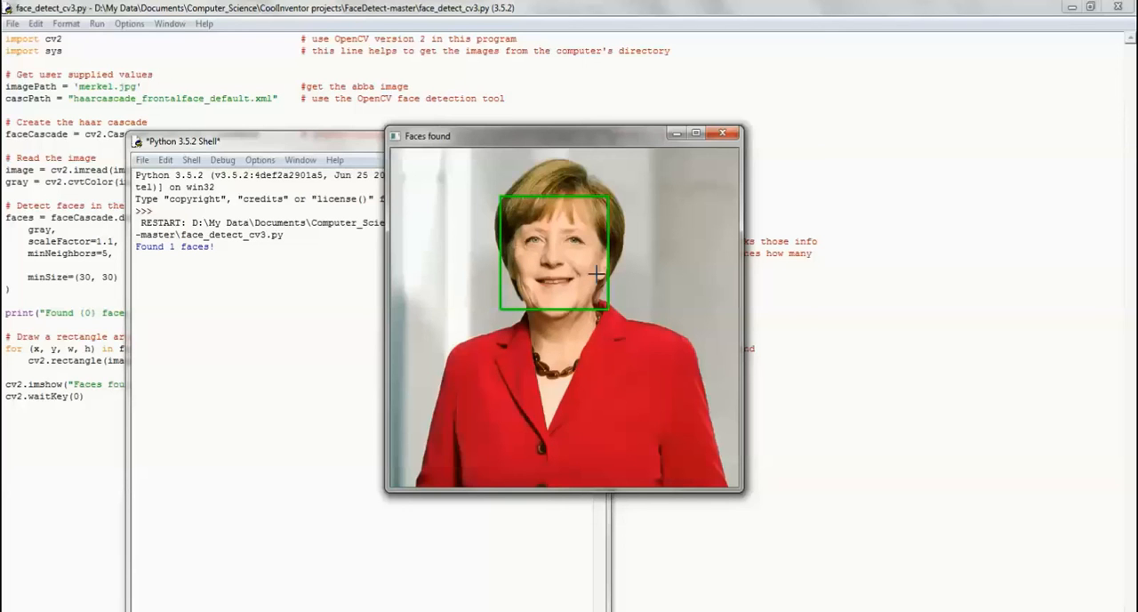
{"action": "mouse_move", "coordinate": [658, 225]}
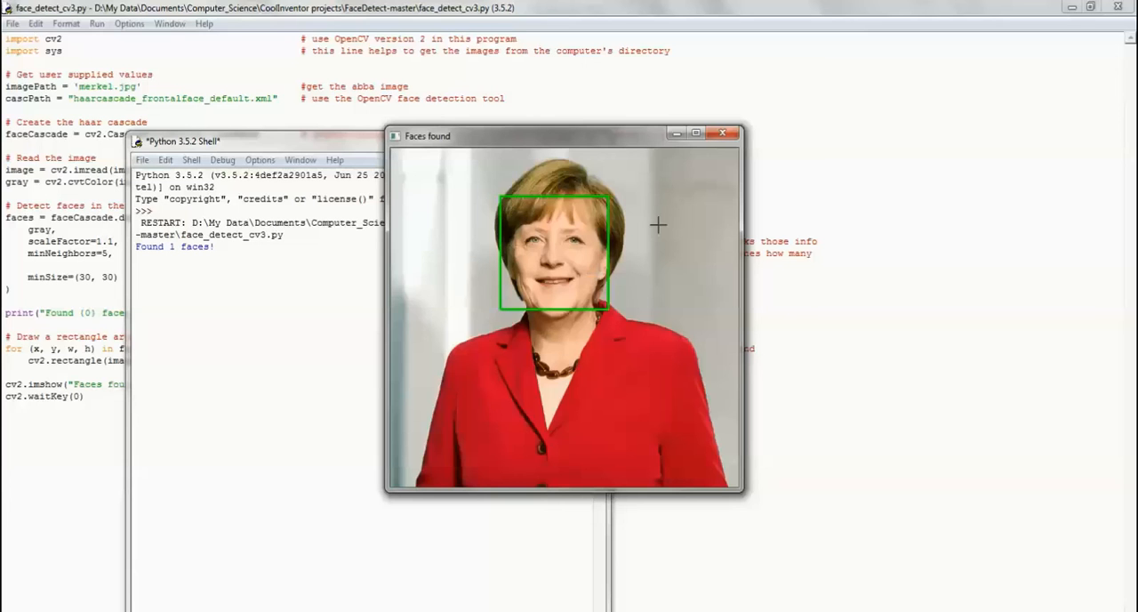
{"action": "mouse_move", "coordinate": [762, 142]}
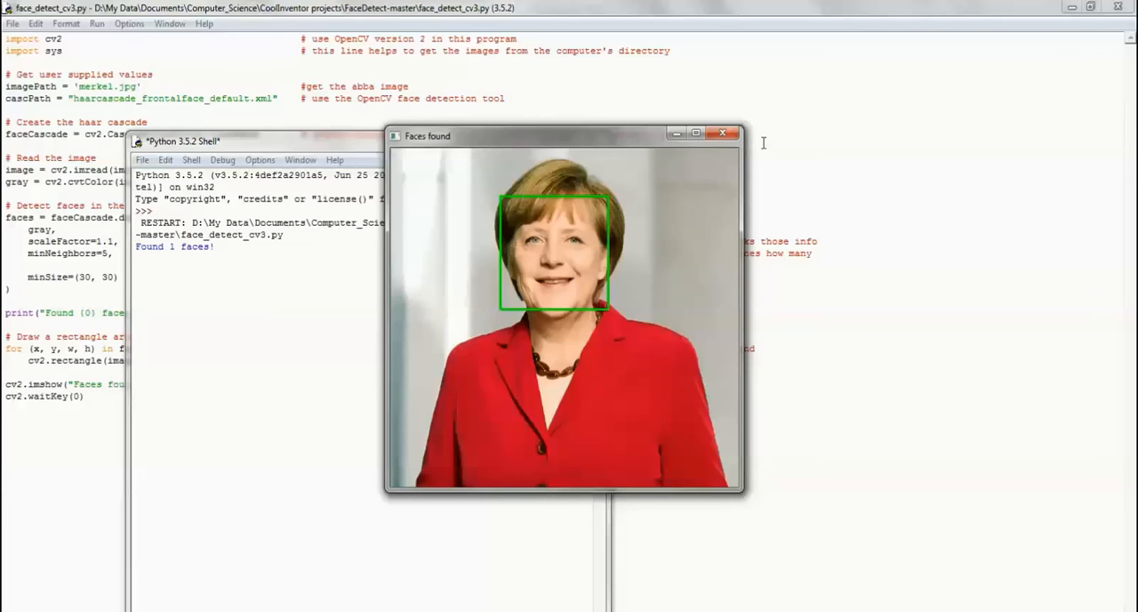
{"action": "left_click", "coordinate": [723, 133]}
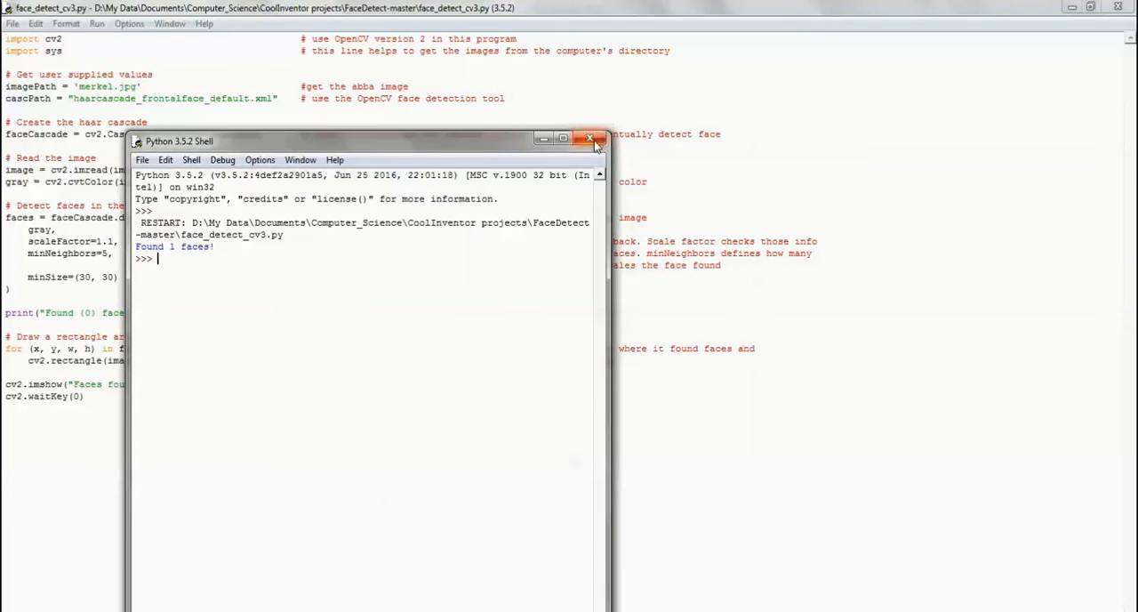
Close the shell, set imagePath back to 'abba.png', then save and run.
{"action": "left_click", "coordinate": [590, 139]}
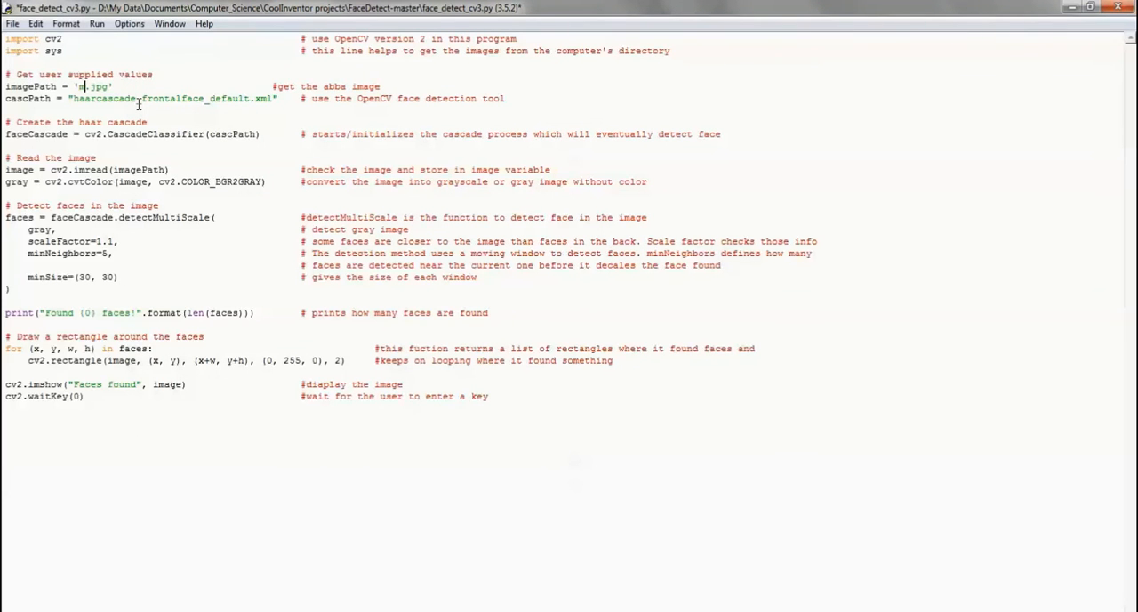
{"action": "key", "text": "Backspace"}
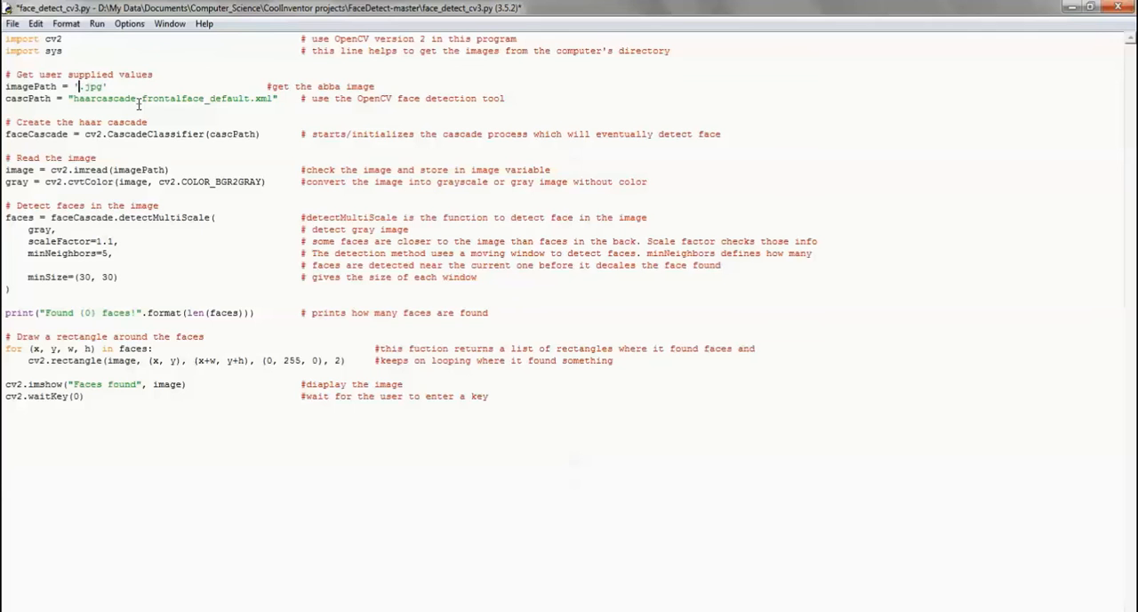
{"action": "type", "text": "abba"}
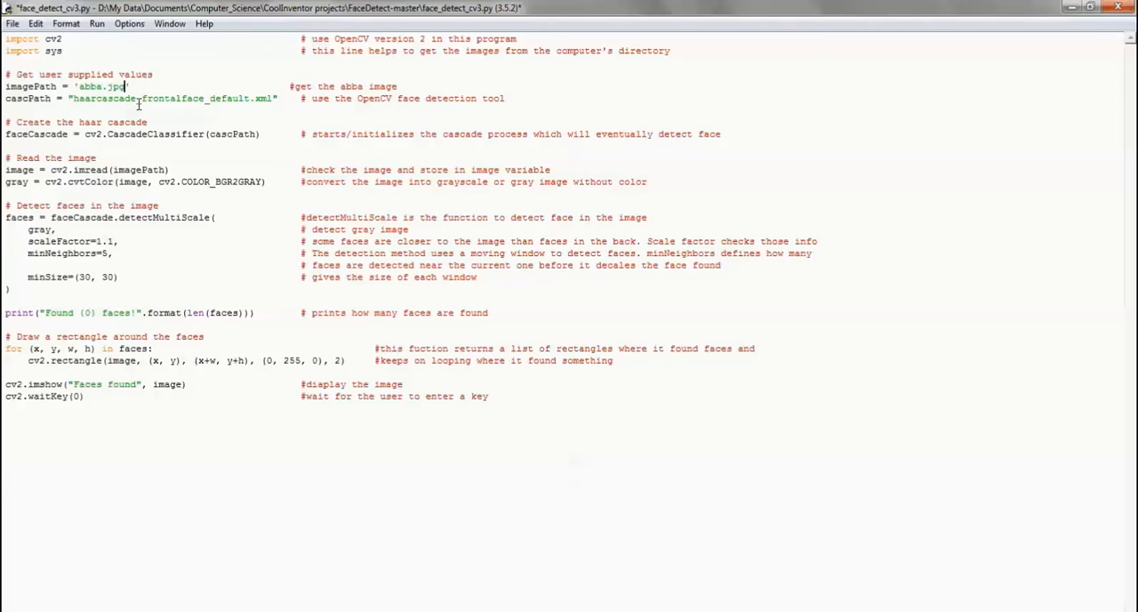
{"action": "key", "text": "BackSpace"}
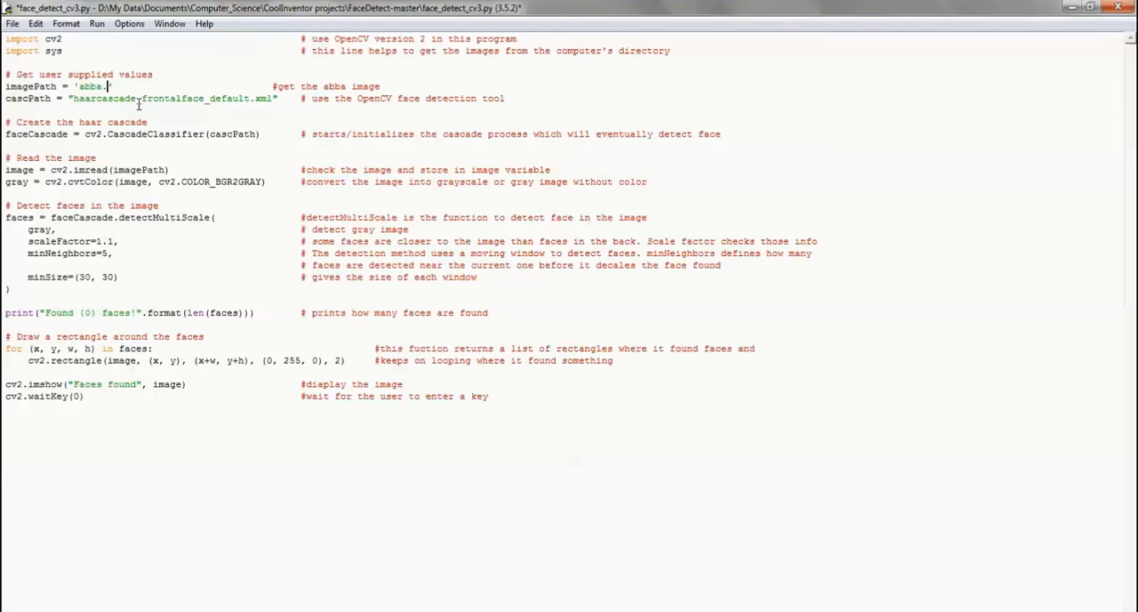
{"action": "type", "text": "png"}
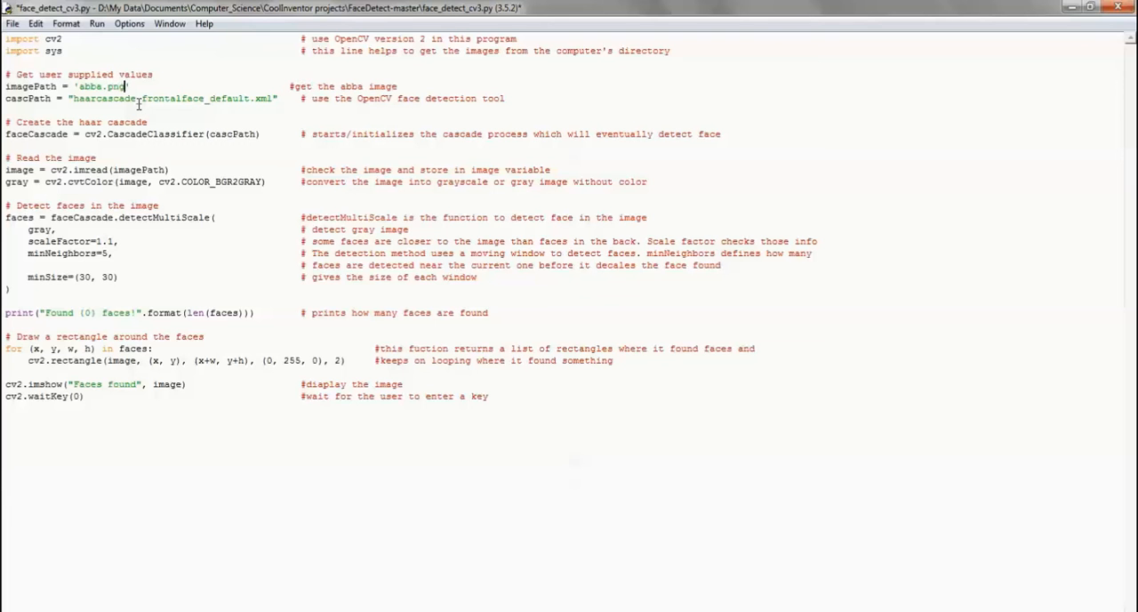
{"action": "mouse_move", "coordinate": [97, 23]}
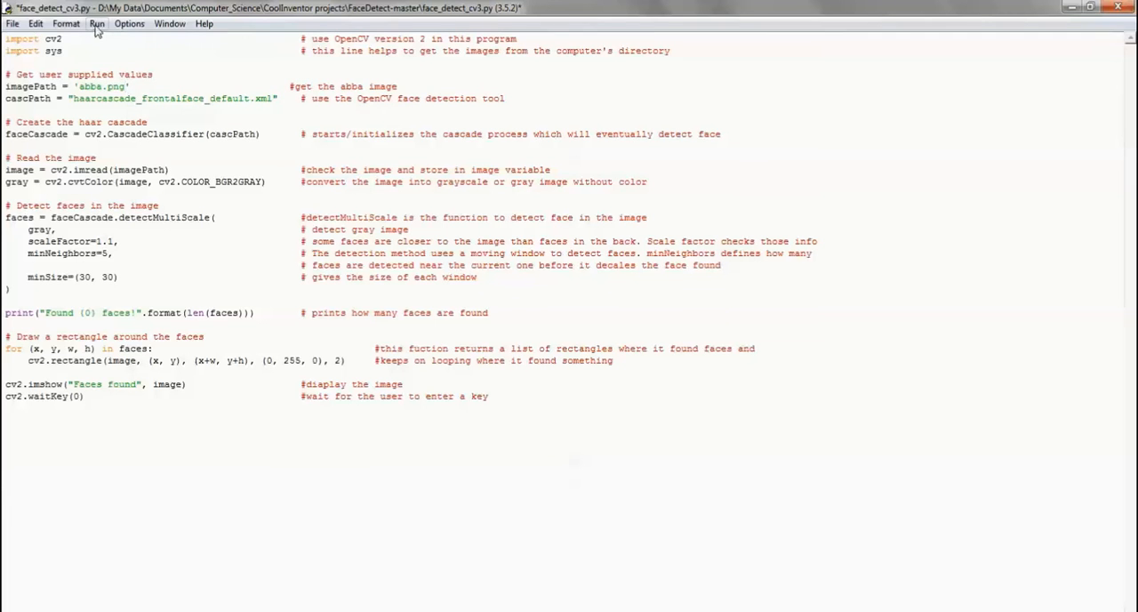
{"action": "left_click", "coordinate": [96, 23]}
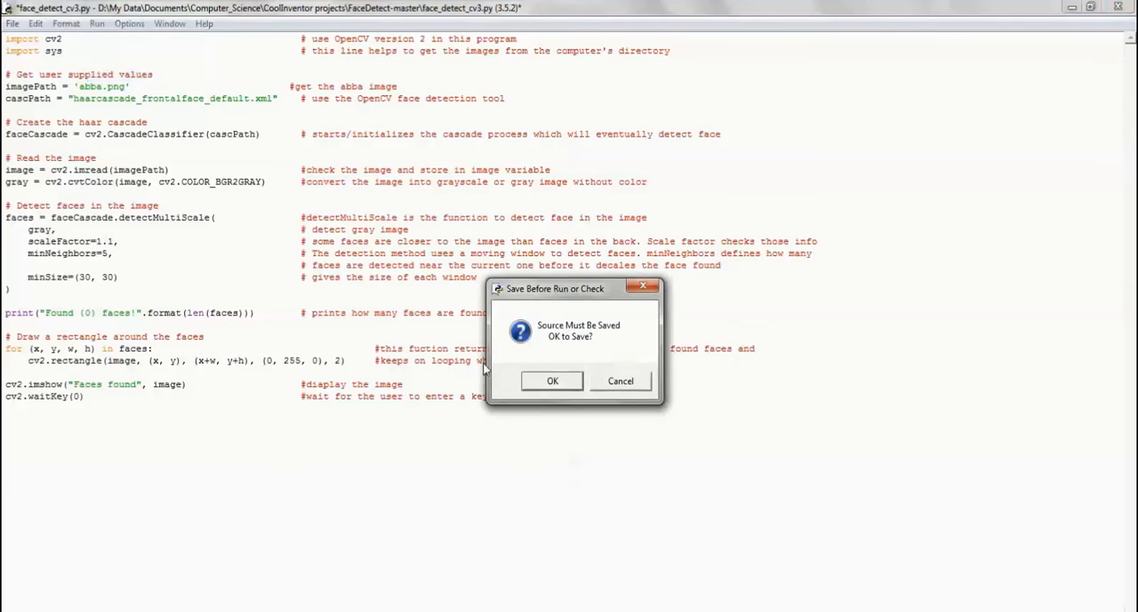
{"action": "left_click", "coordinate": [551, 381]}
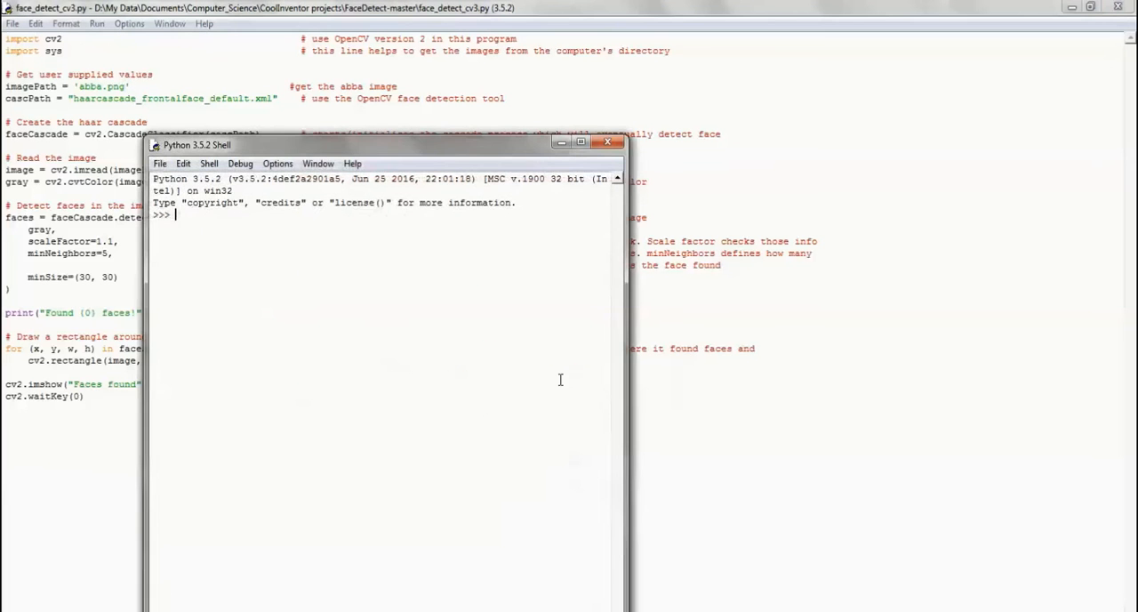